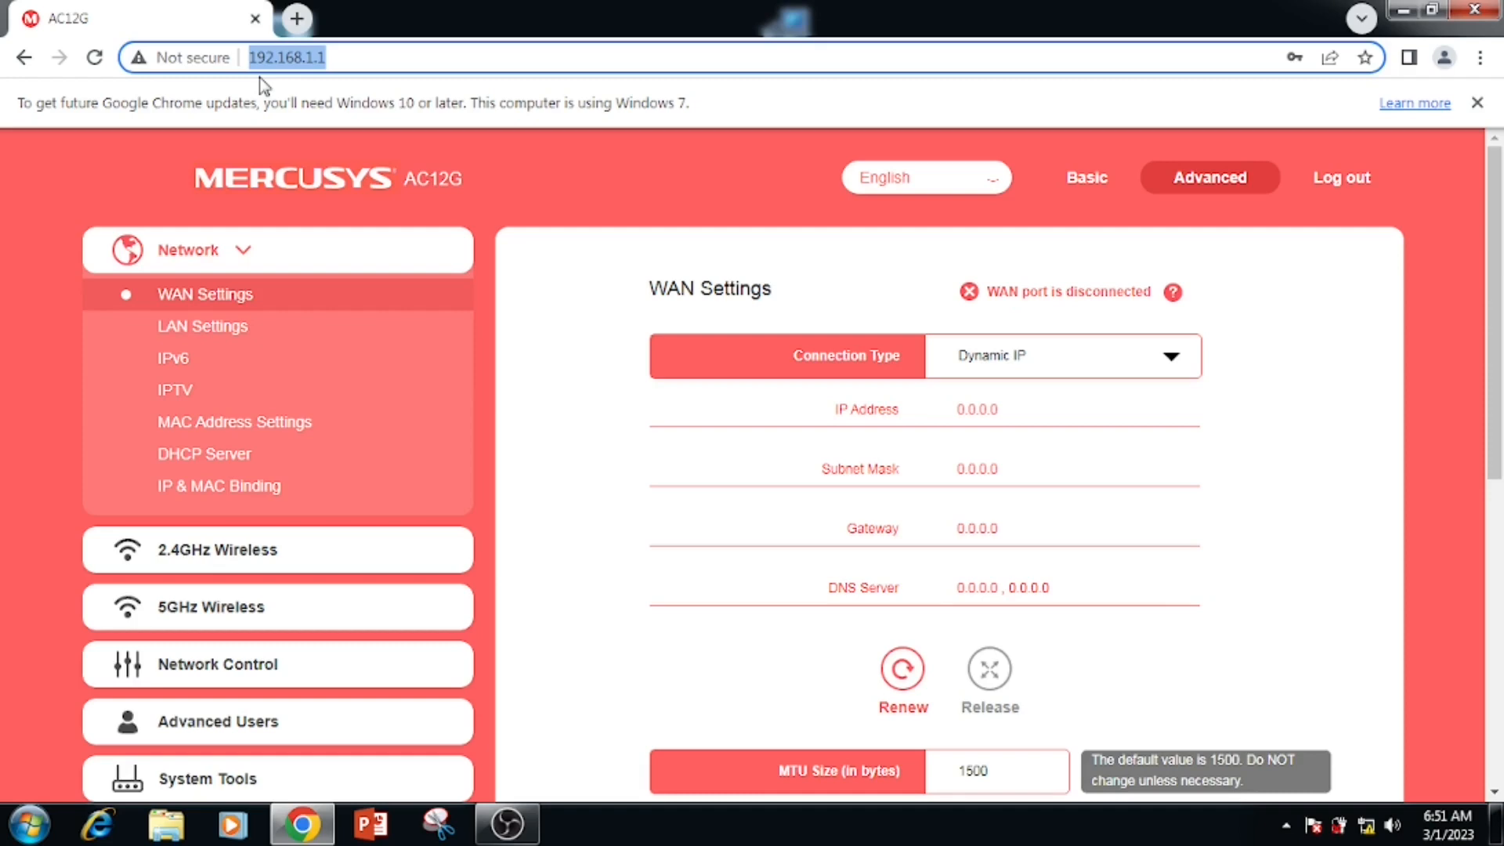
mouse_move(212, 348)
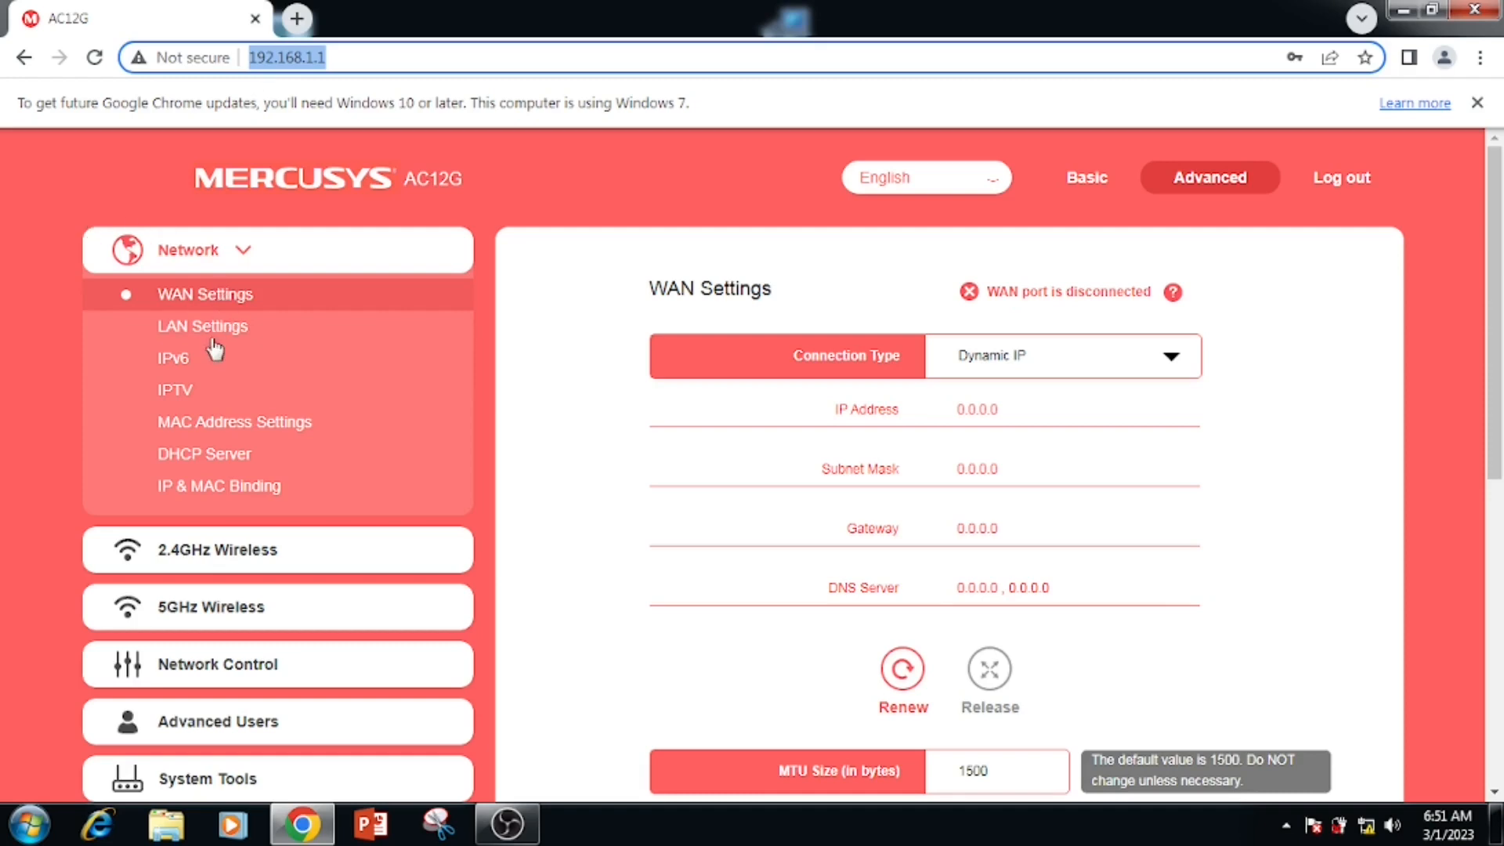
Switch the LAN IP Settings on the LAN page from automatic to Manual.
left_click(202, 326)
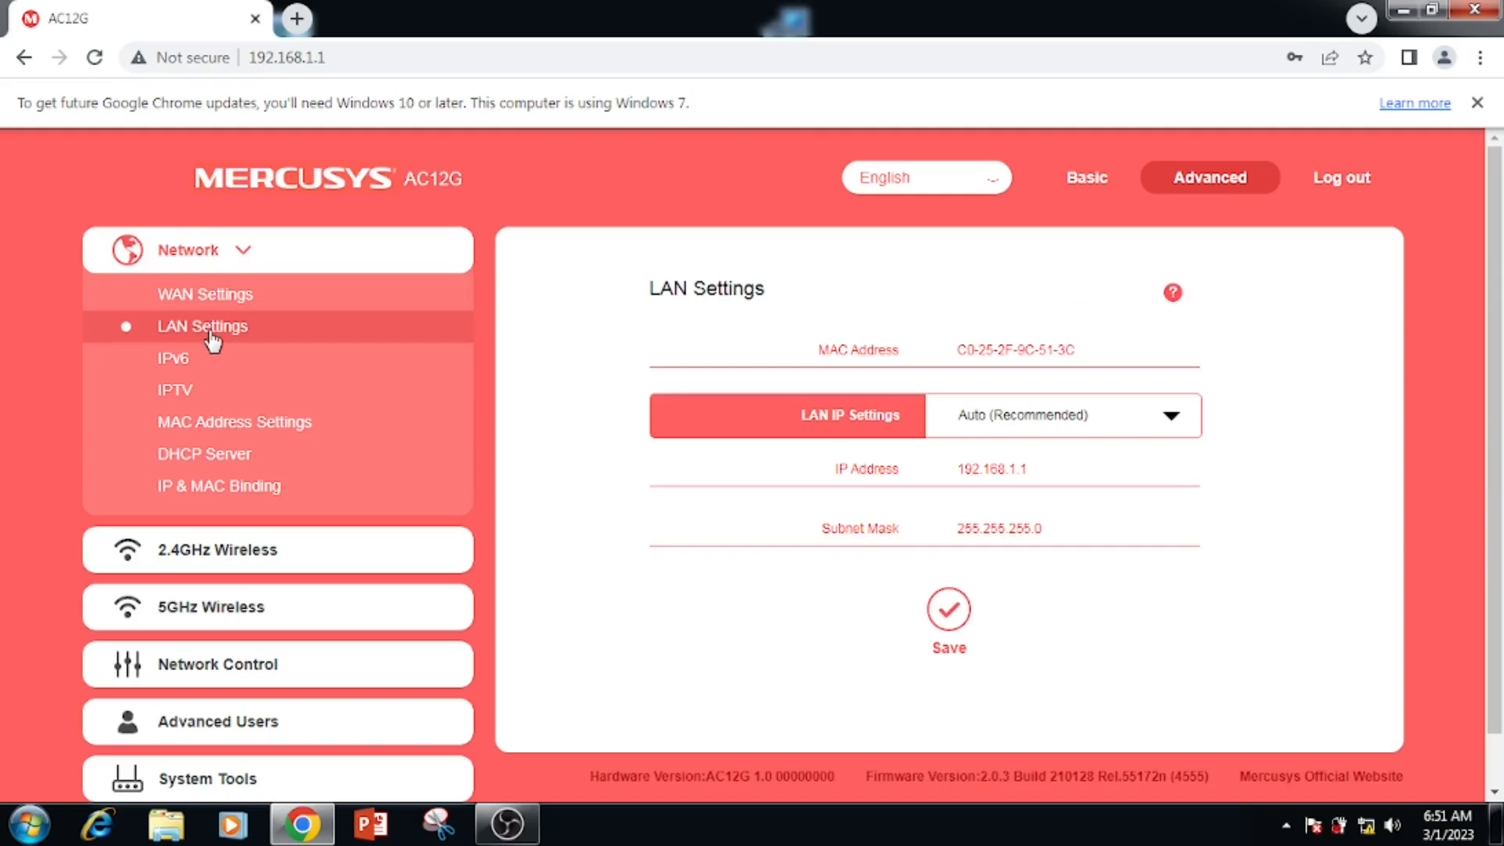
mouse_move(1110, 443)
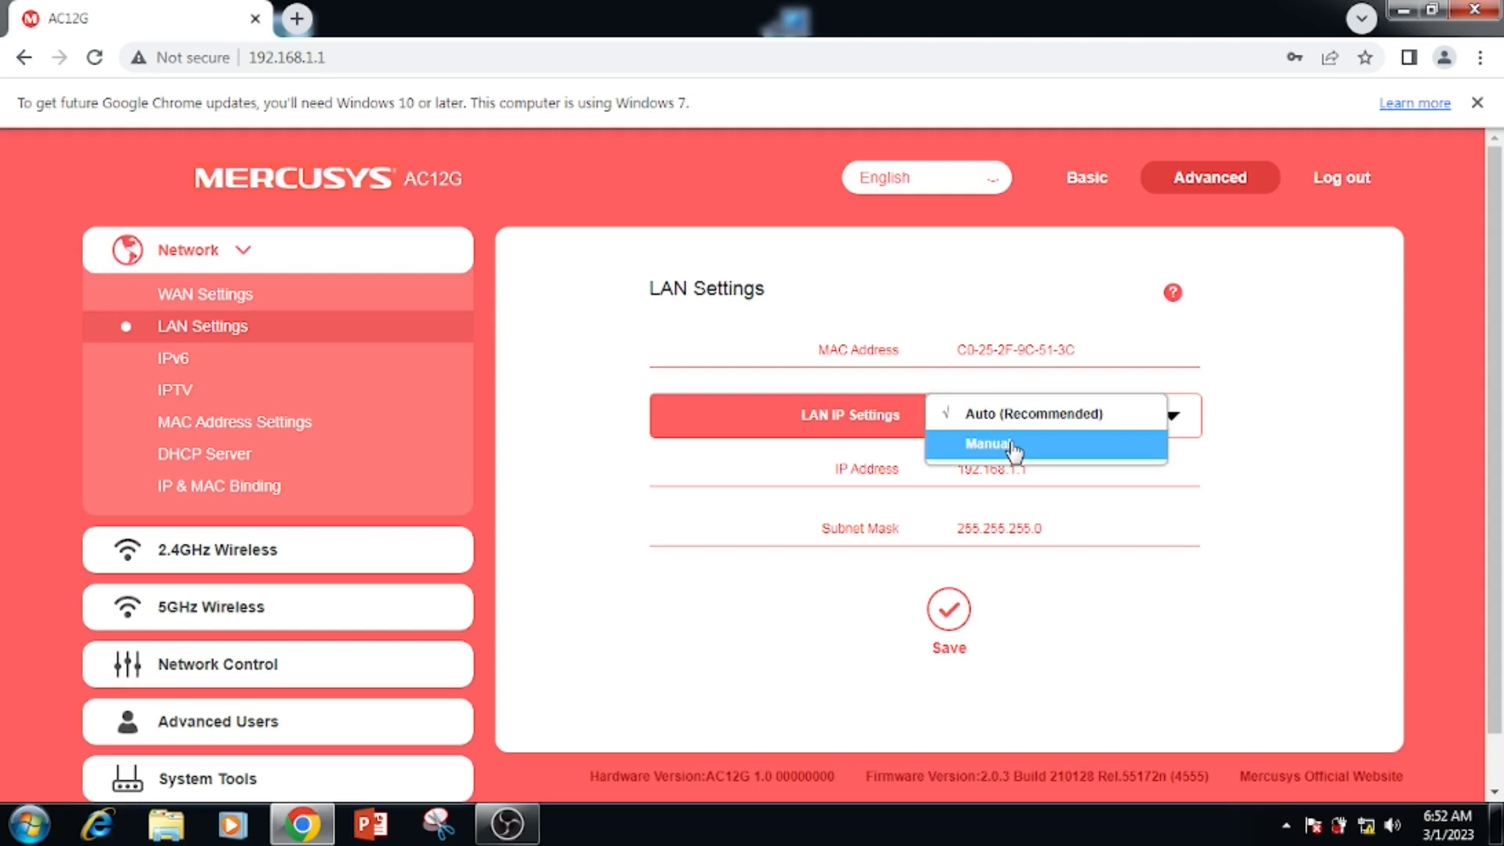
left_click(984, 445)
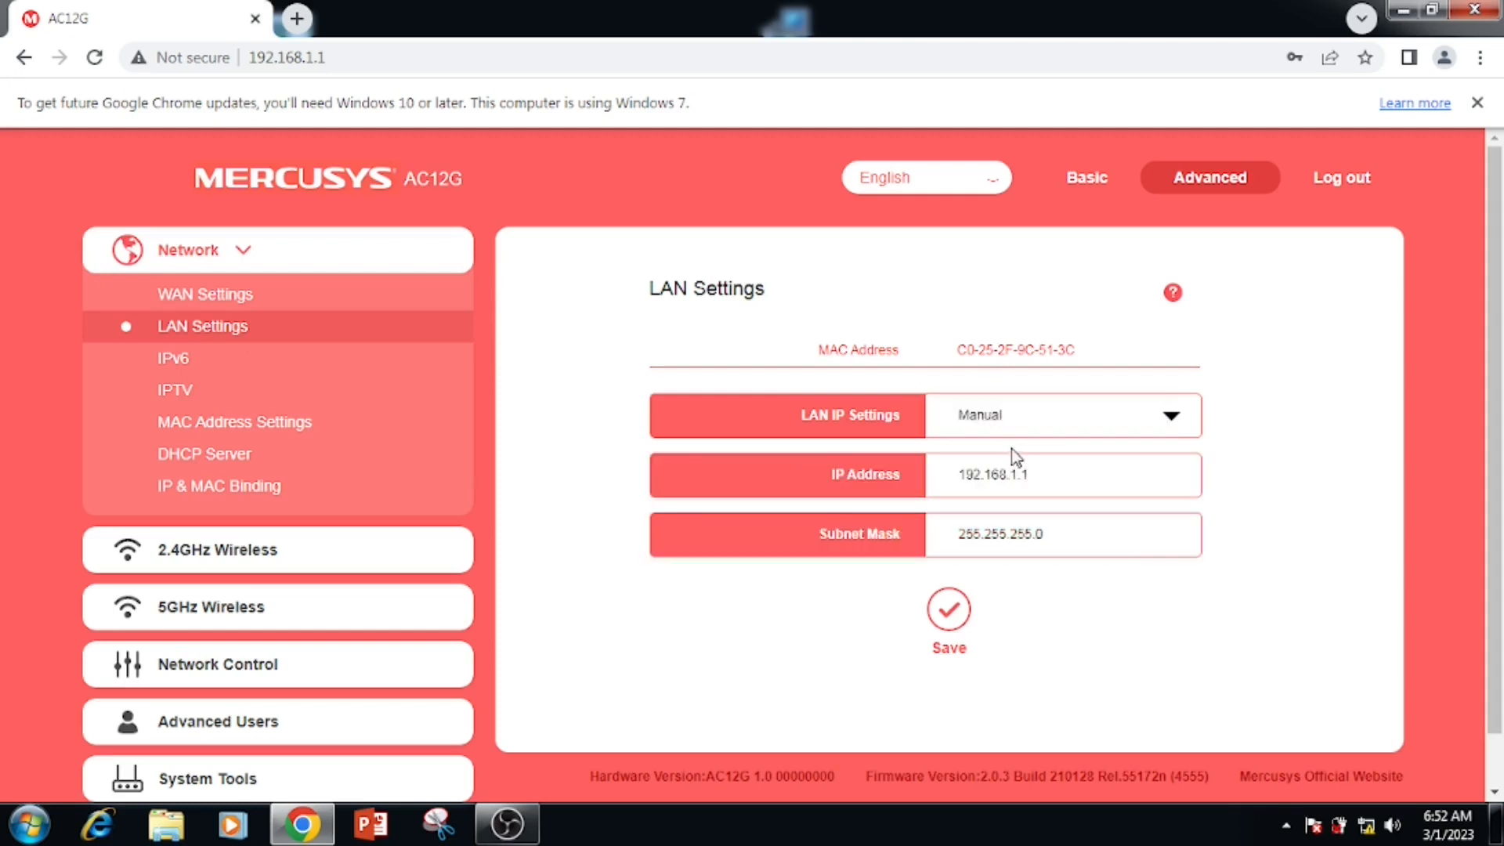
mouse_move(1248, 512)
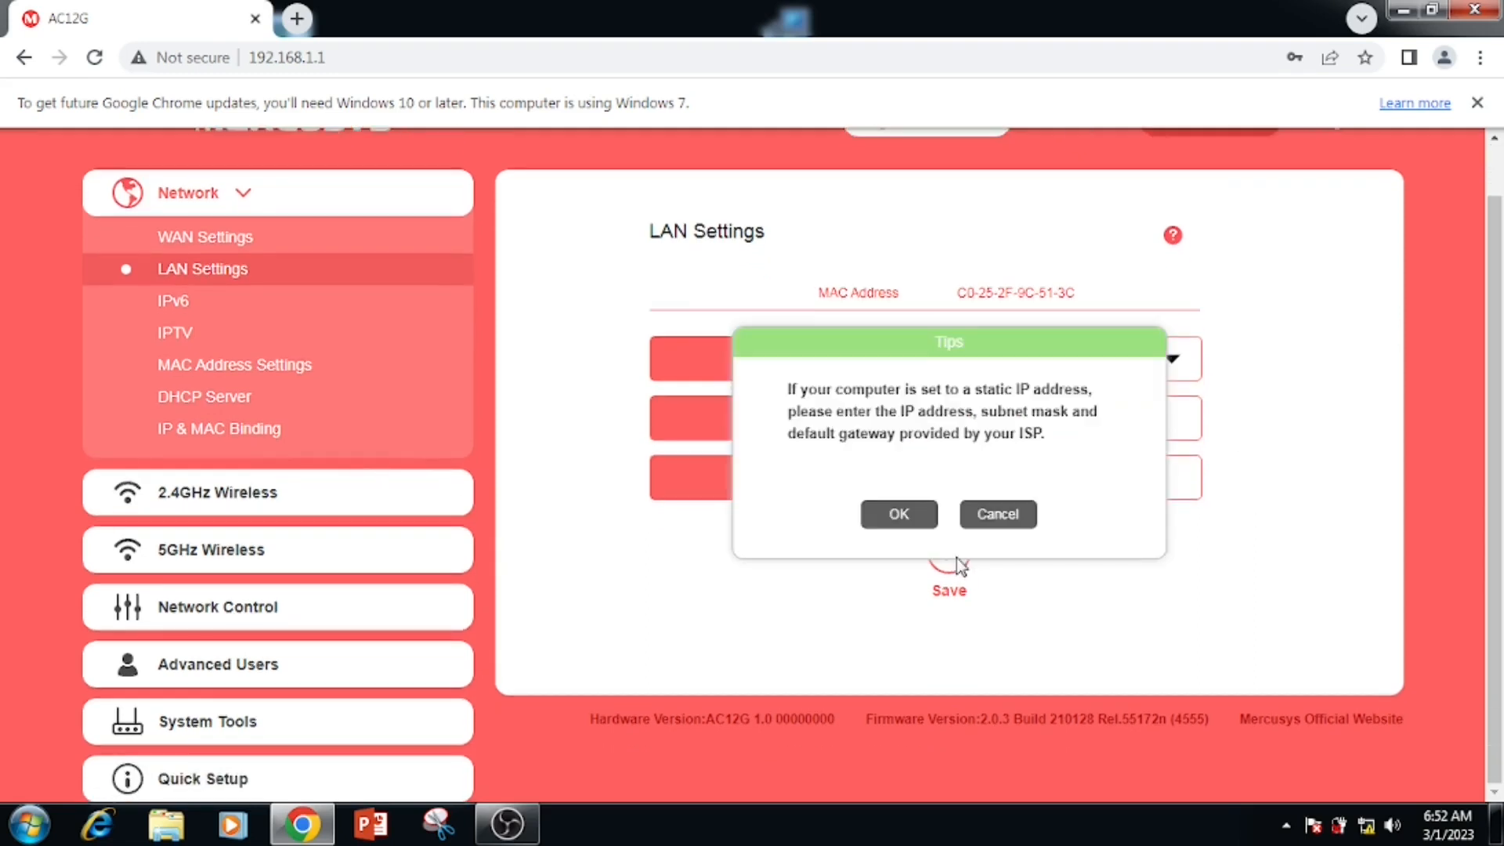
Accept the static-IP tip and check the wired Local Area Connection details.
left_click(899, 514)
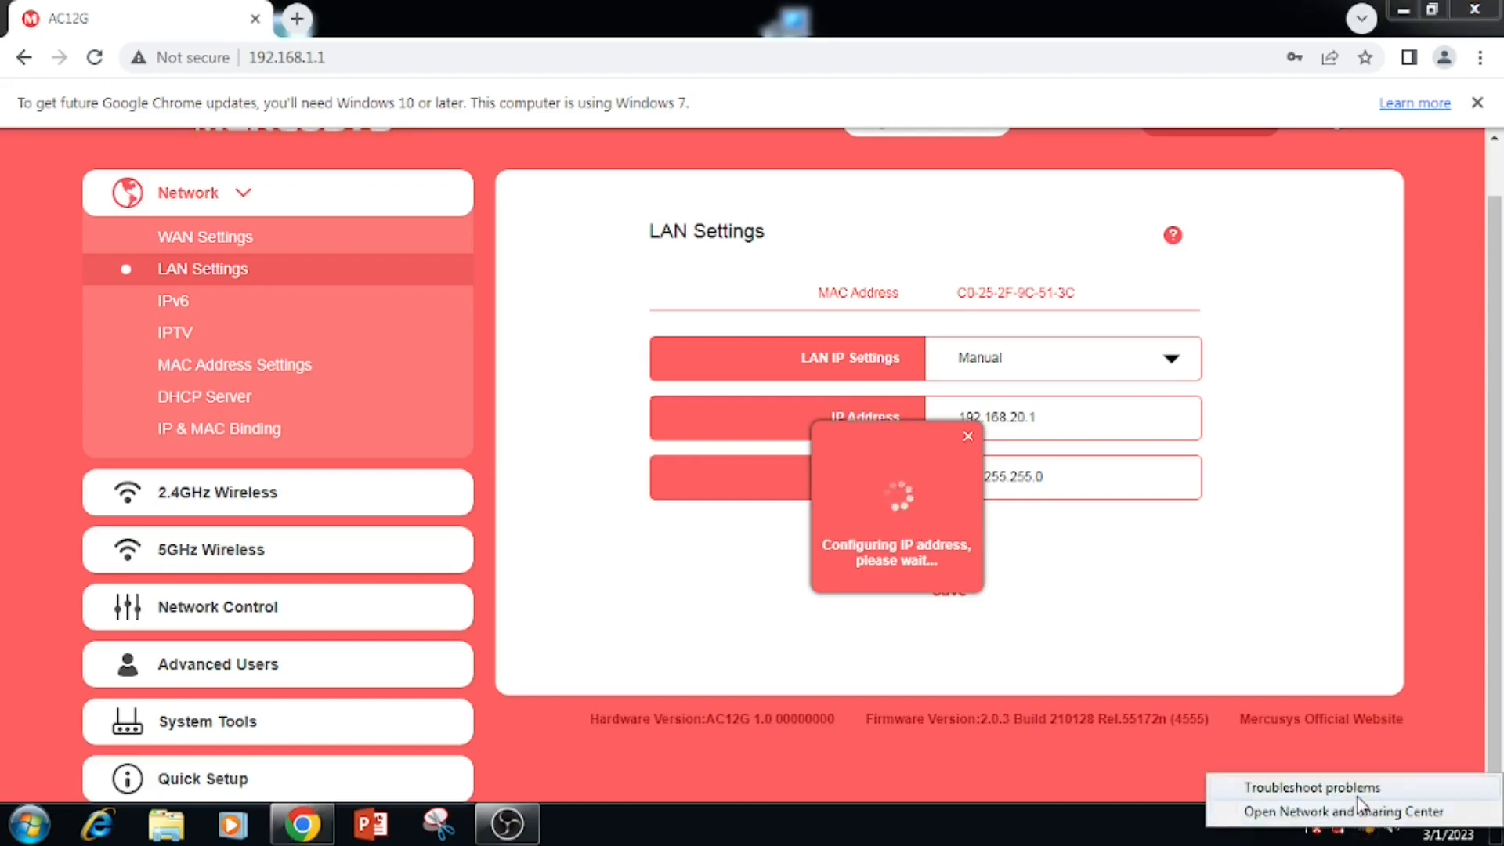
left_click(1347, 812)
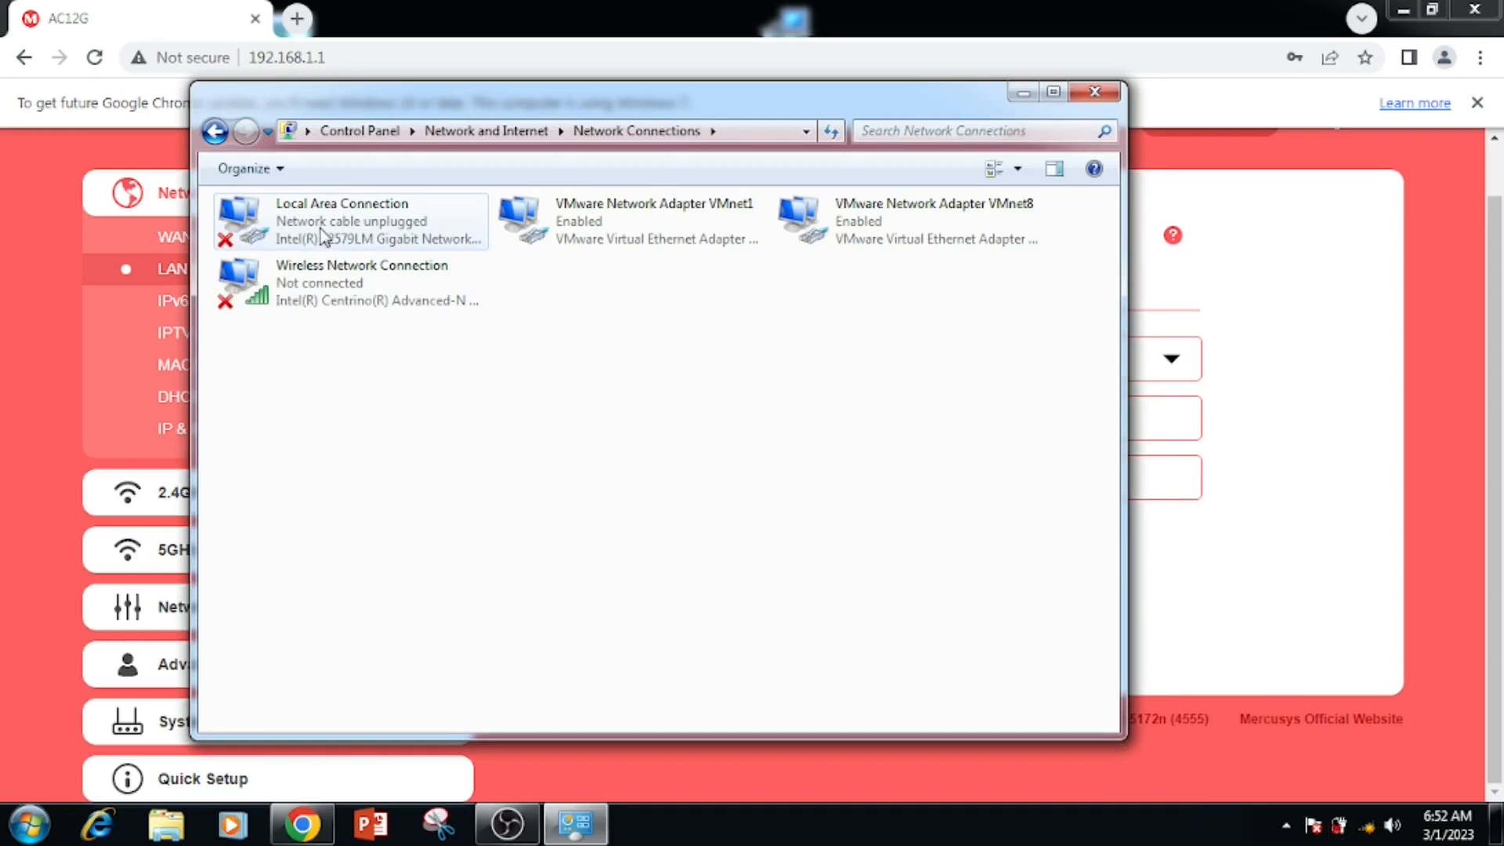
double_click(340, 221)
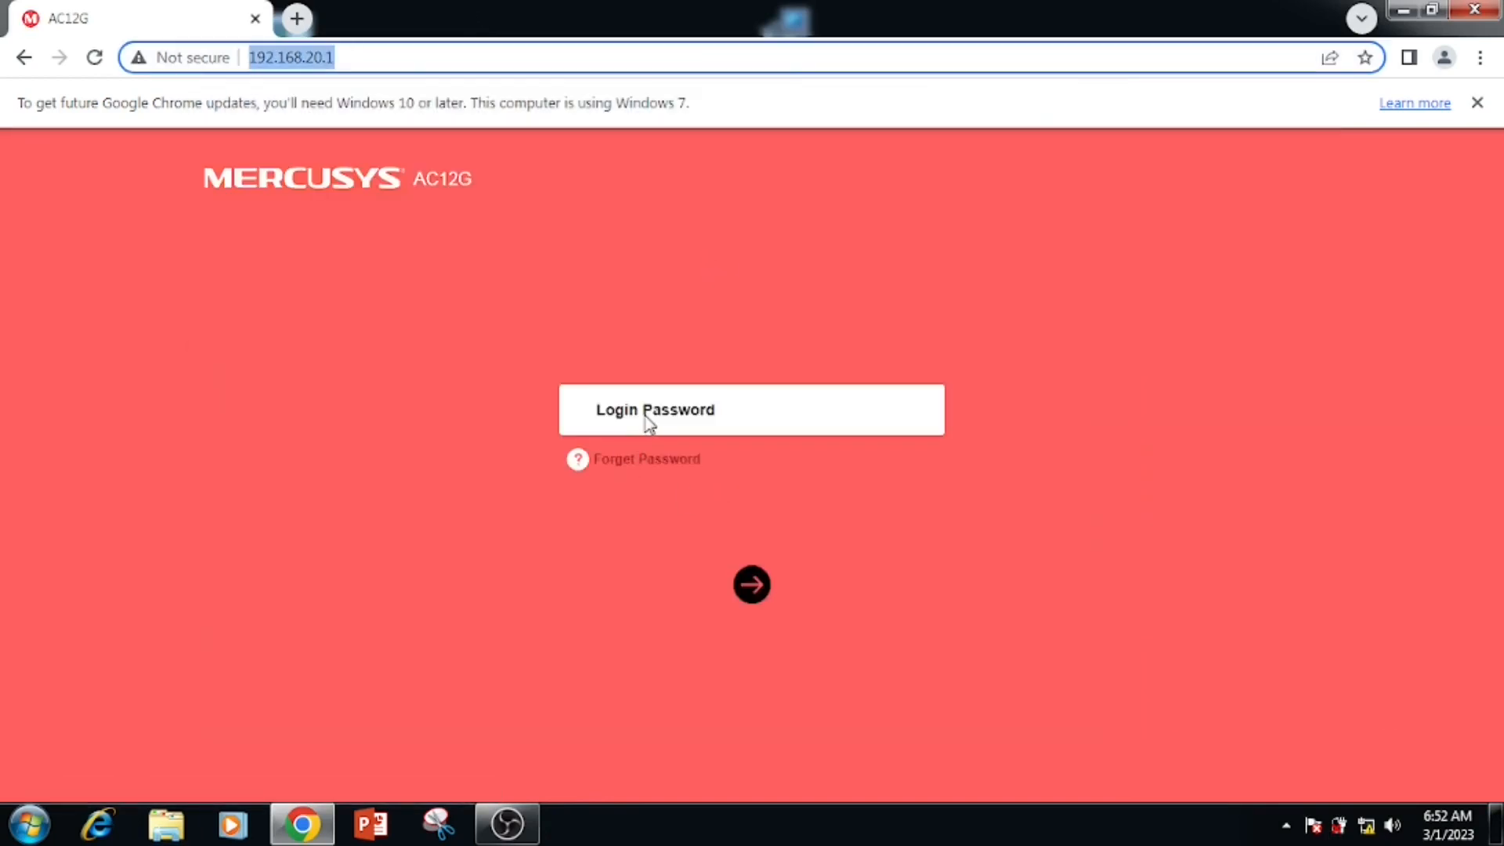
Log back in at 192.168.20.1 and verify LAN Settings shows Manual 192.168.20.1.
type("password")
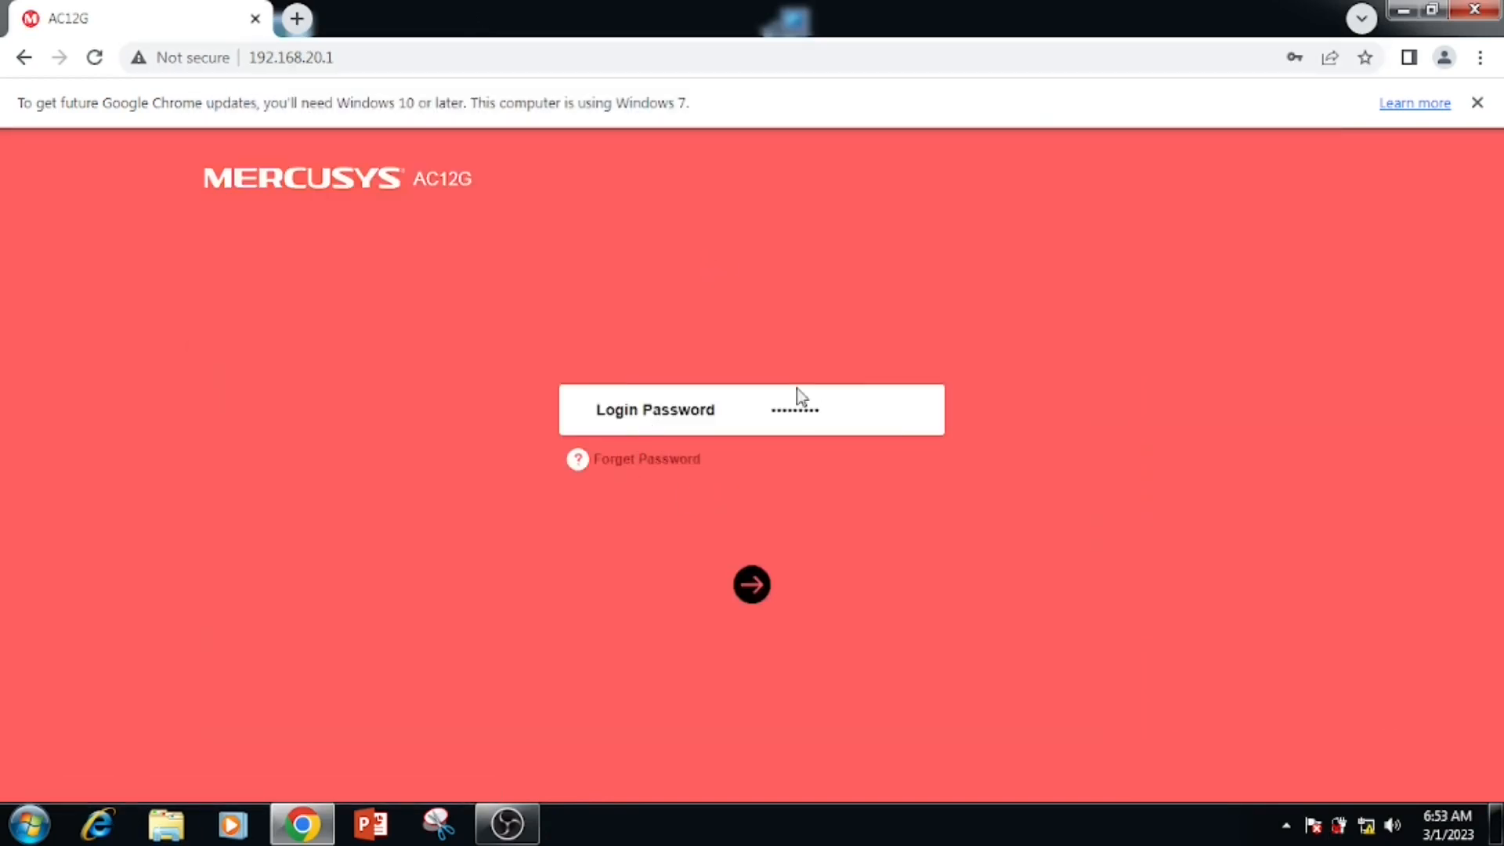
left_click(750, 584)
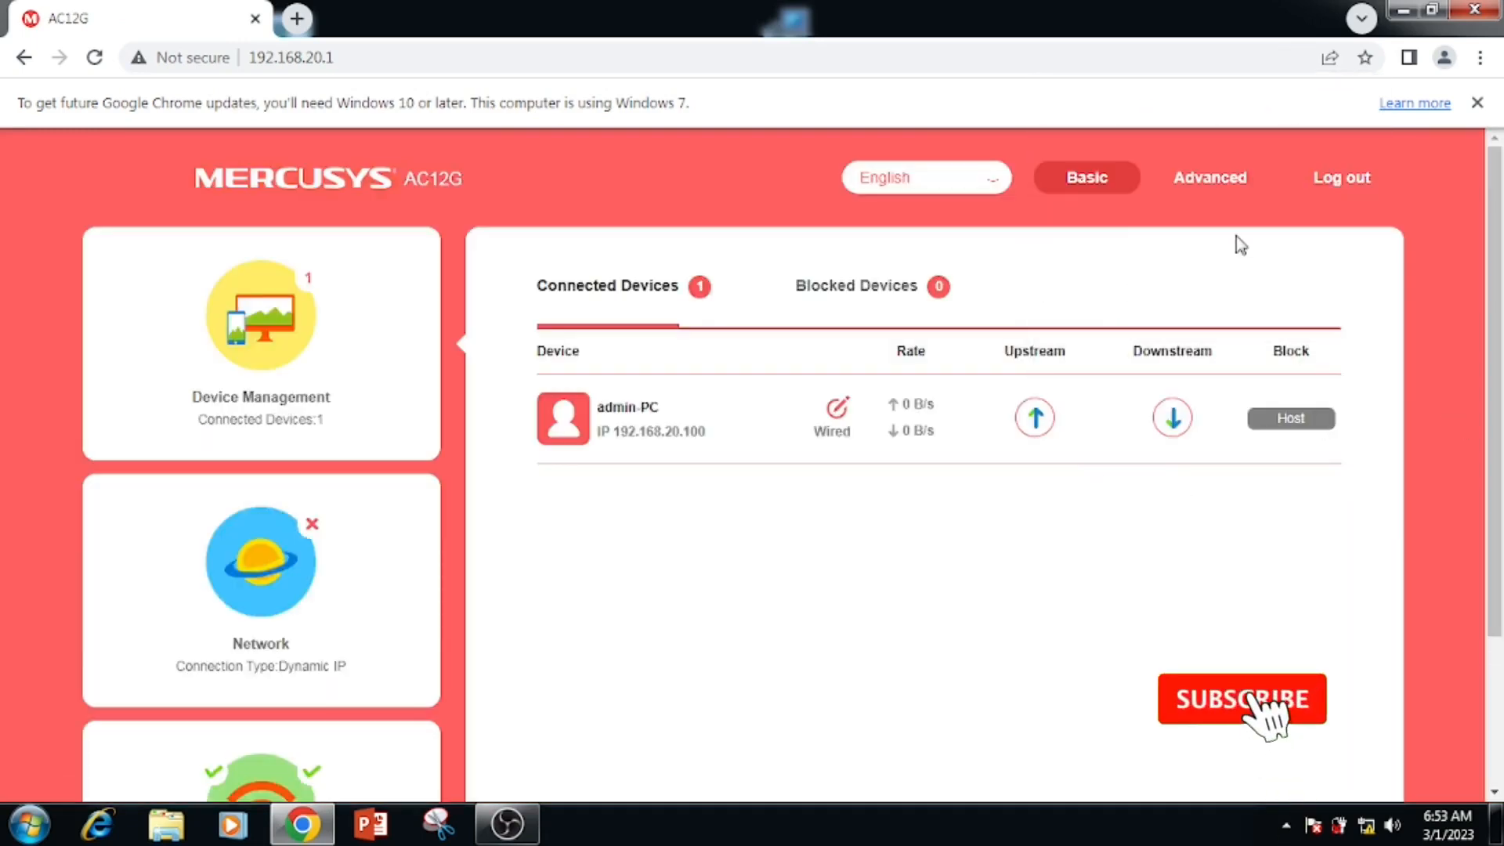
left_click(1209, 177)
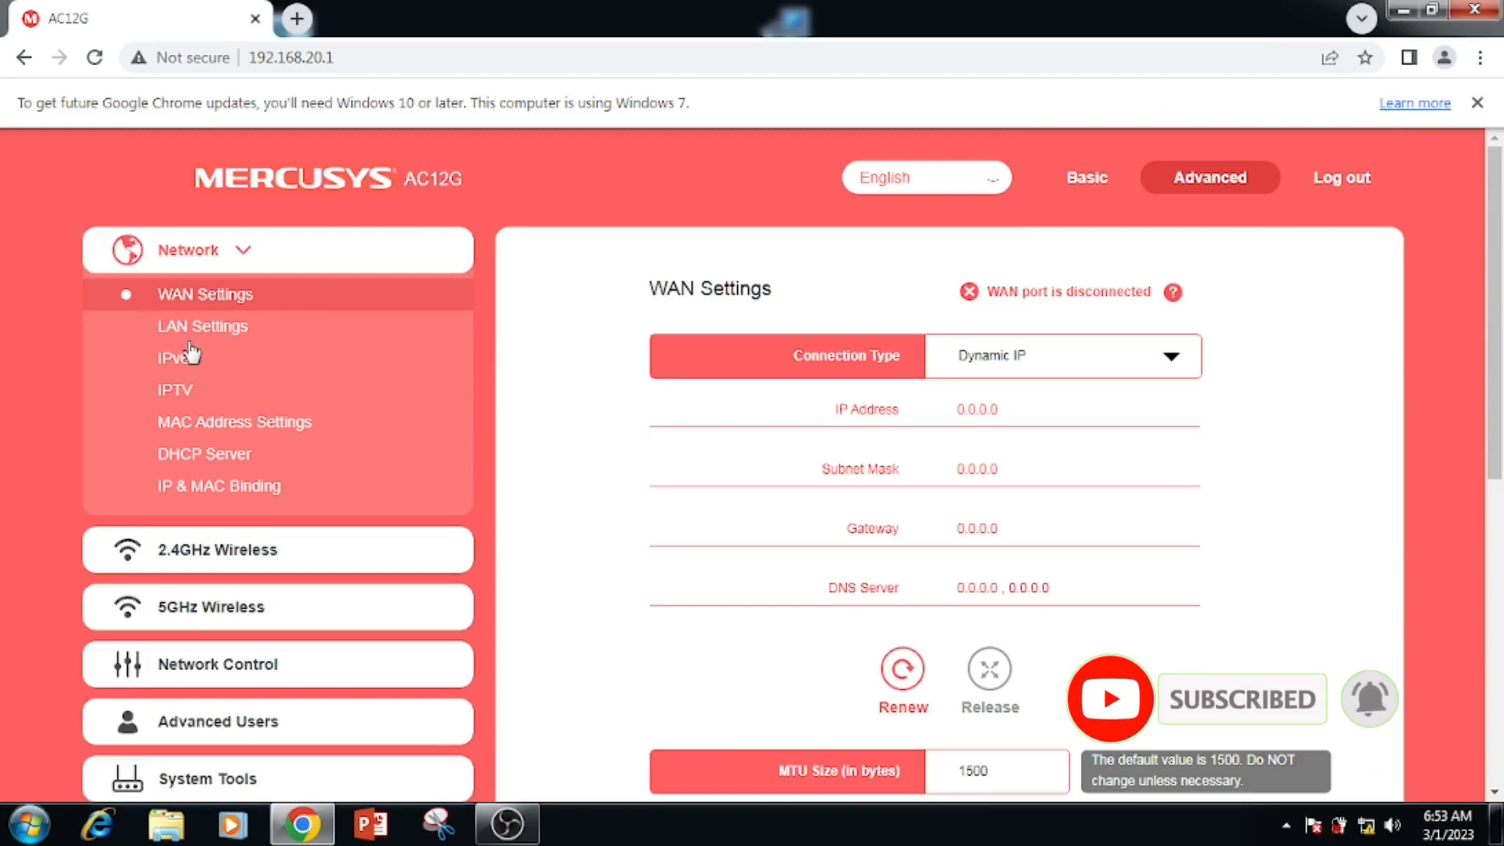
left_click(202, 326)
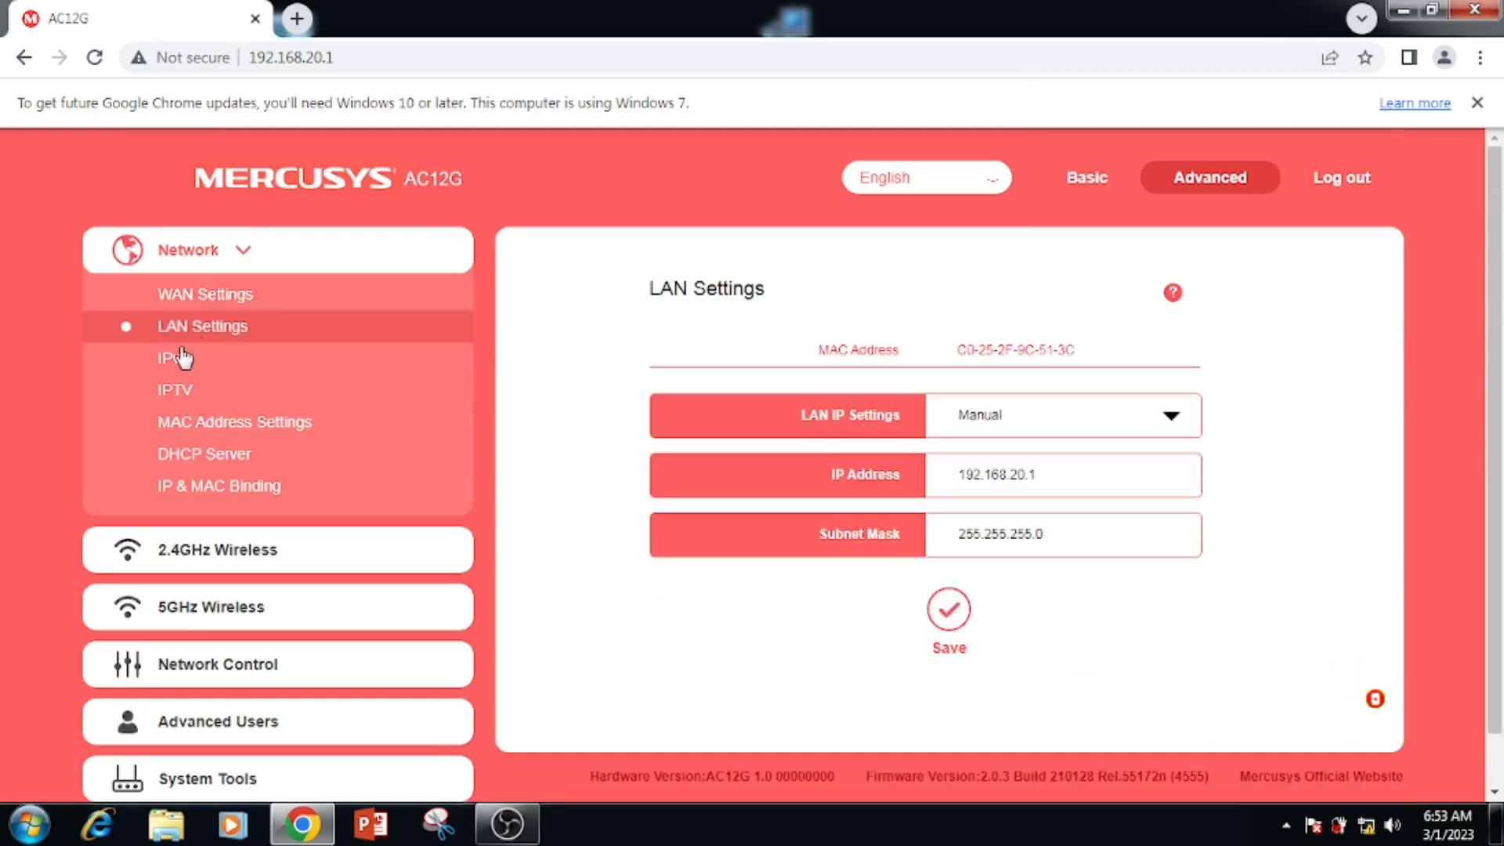
Toggle the DHCP server off and on, review range 192.168.20.100–199 and lease time, then view IP & MAC Binding.
left_click(204, 454)
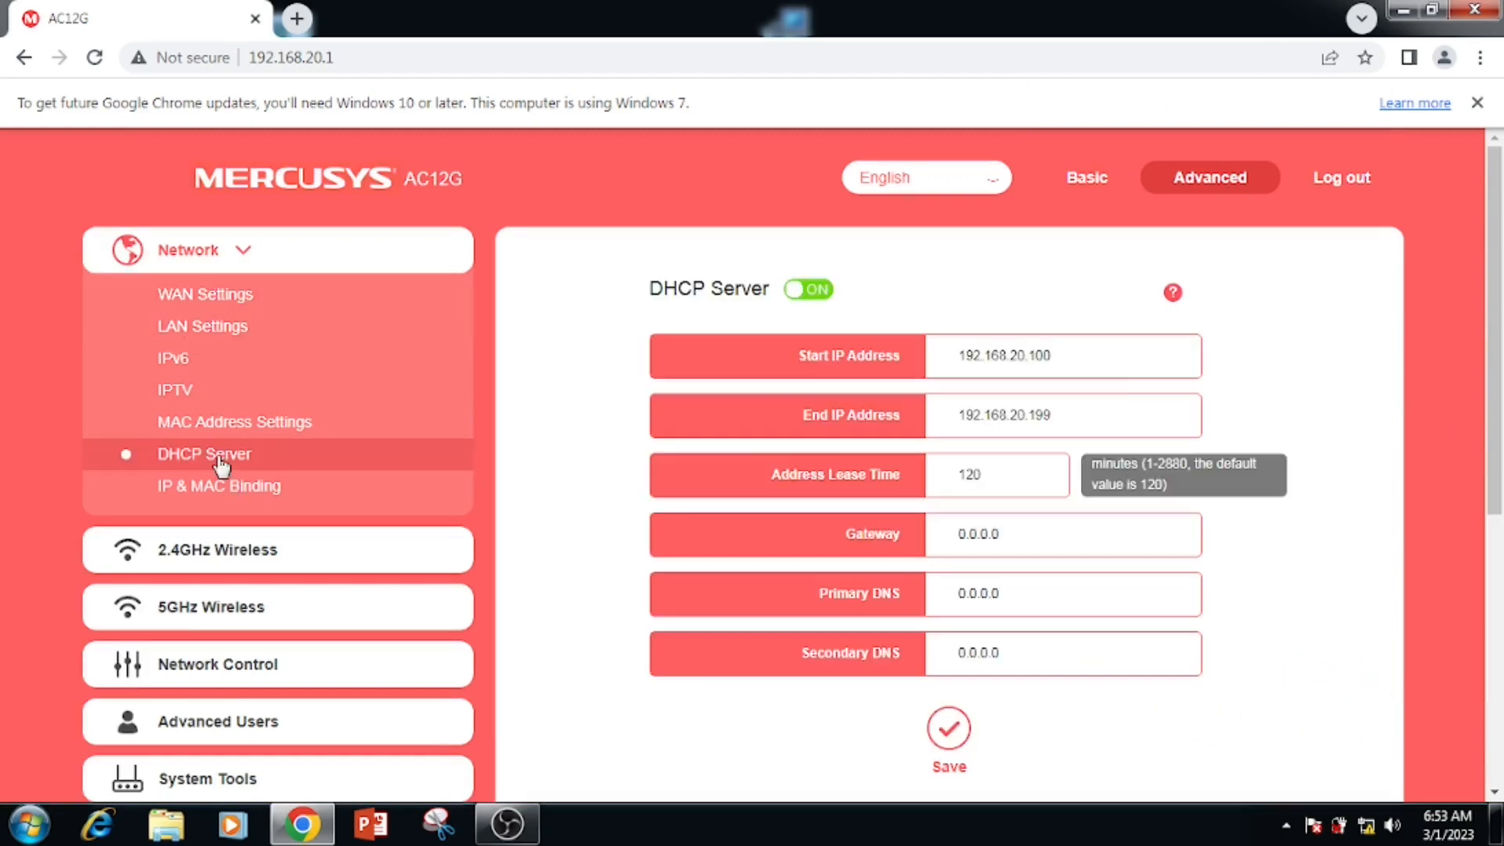
left_click(808, 288)
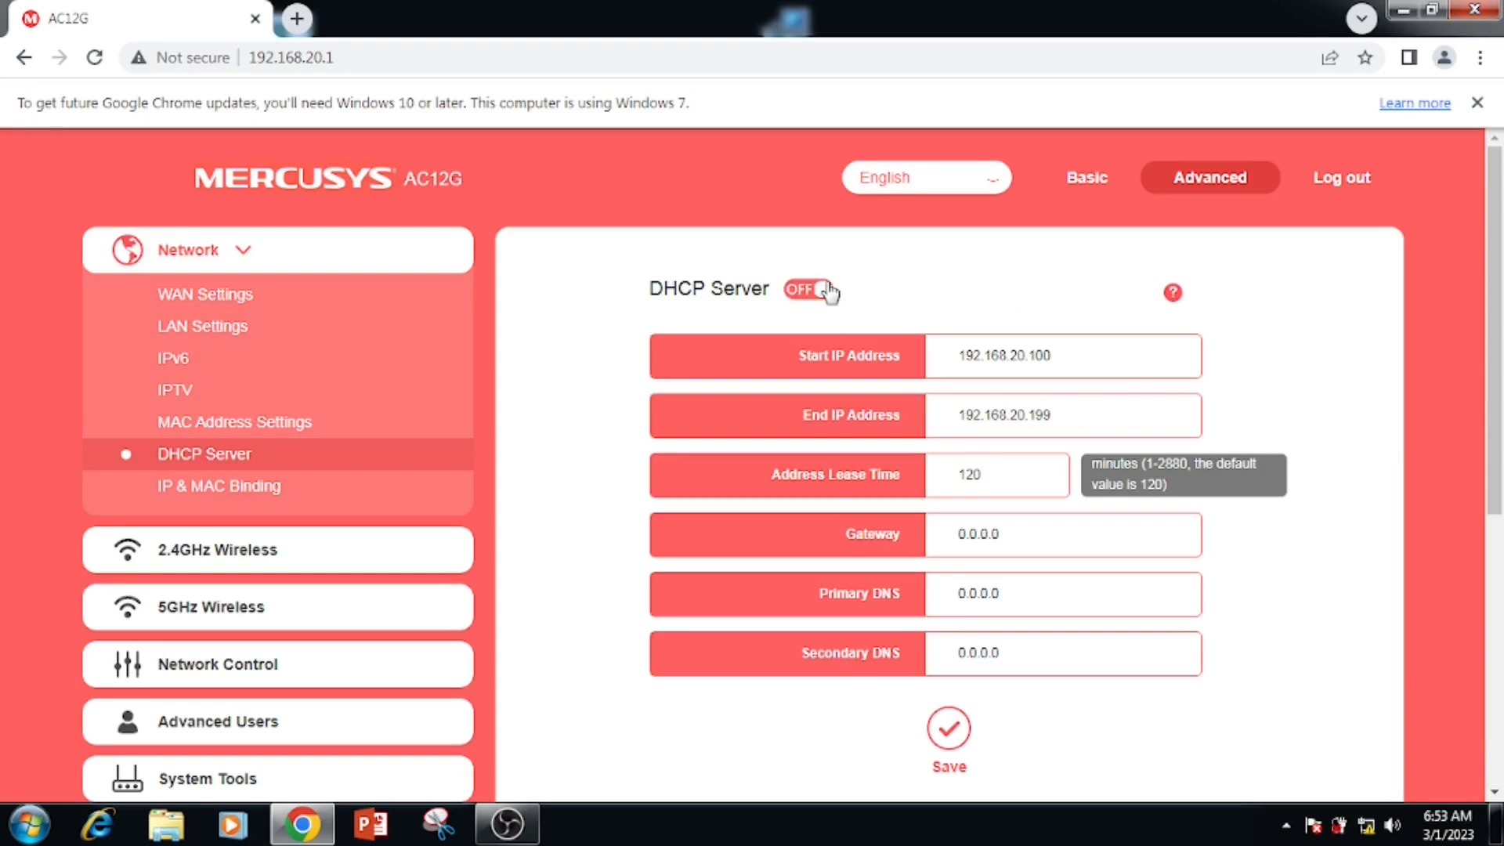
left_click(808, 288)
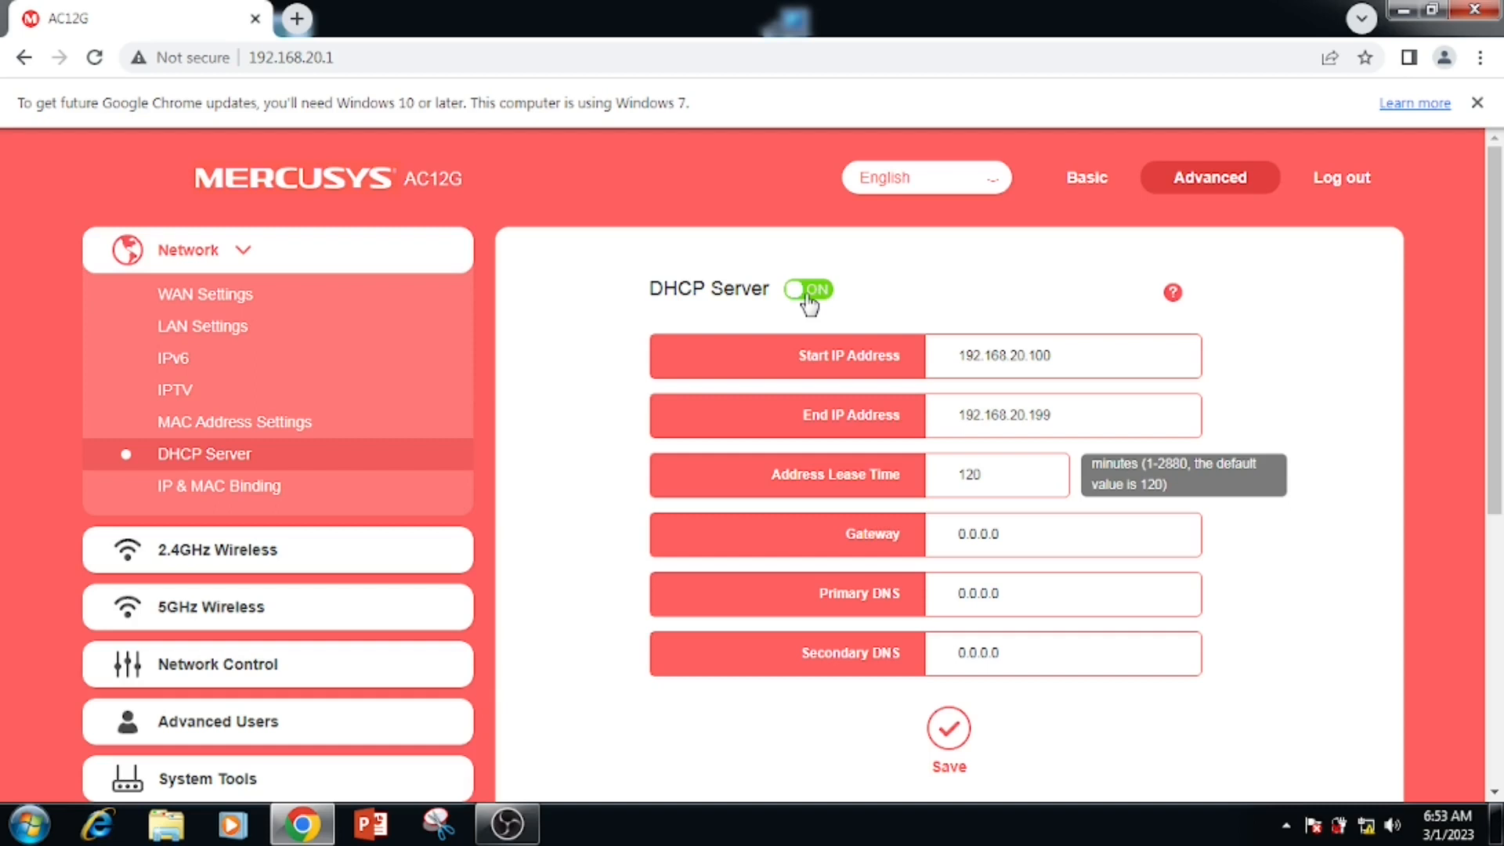
double_click(1040, 358)
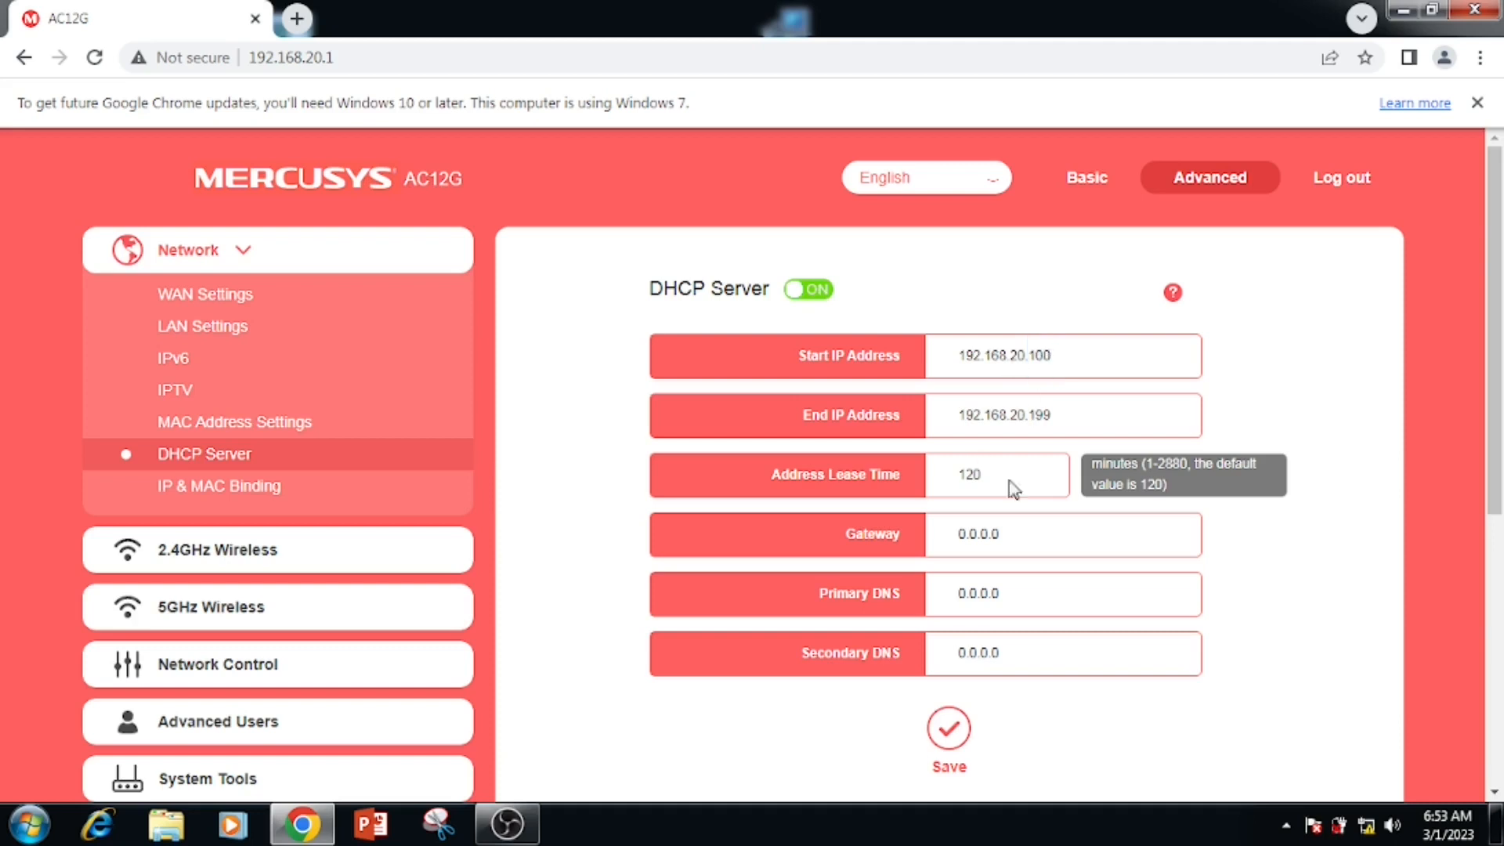
double_click(968, 474)
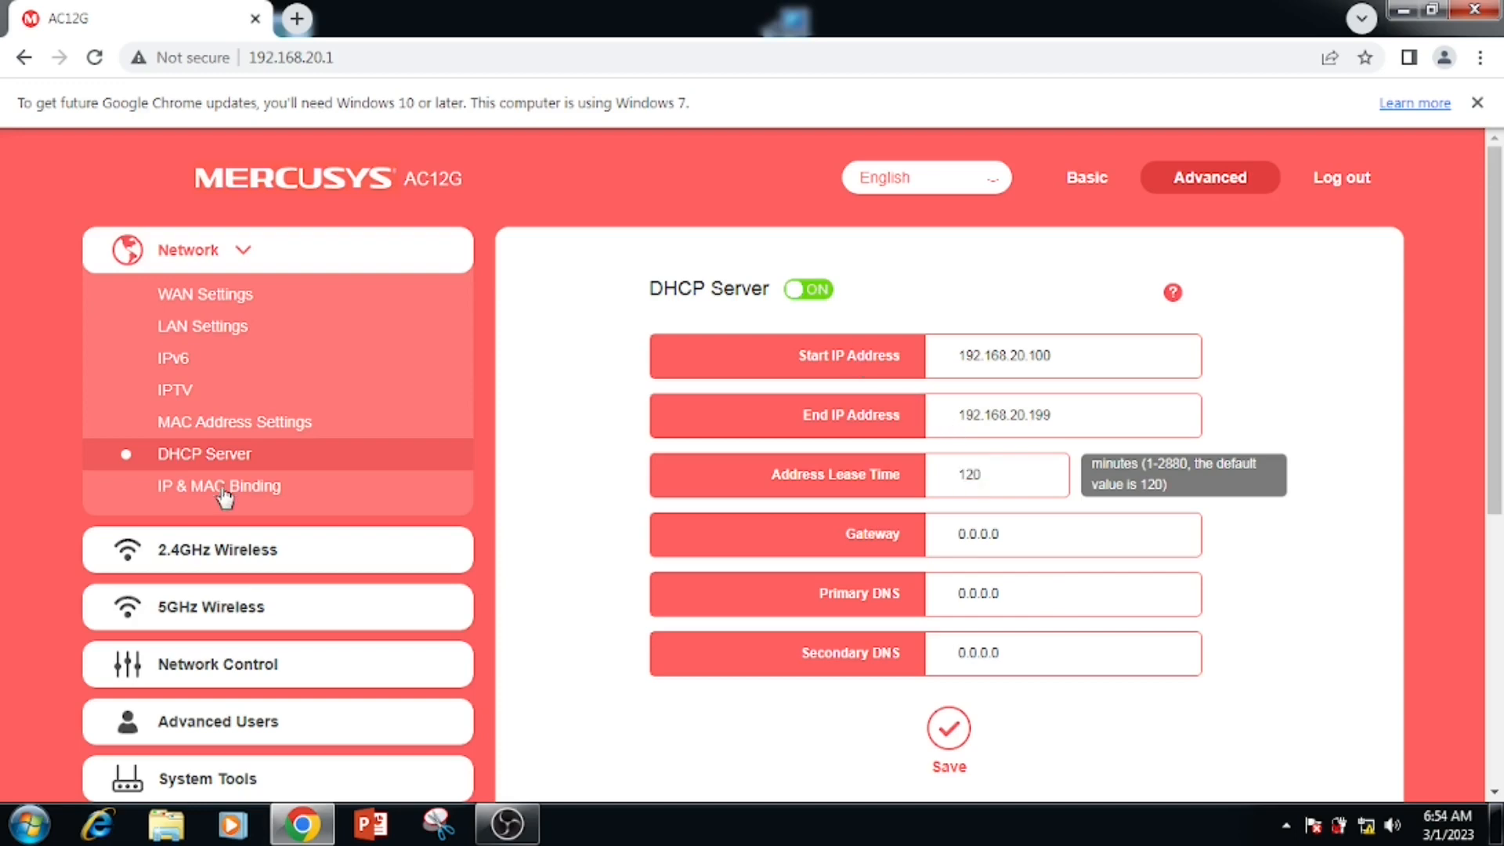
left_click(217, 486)
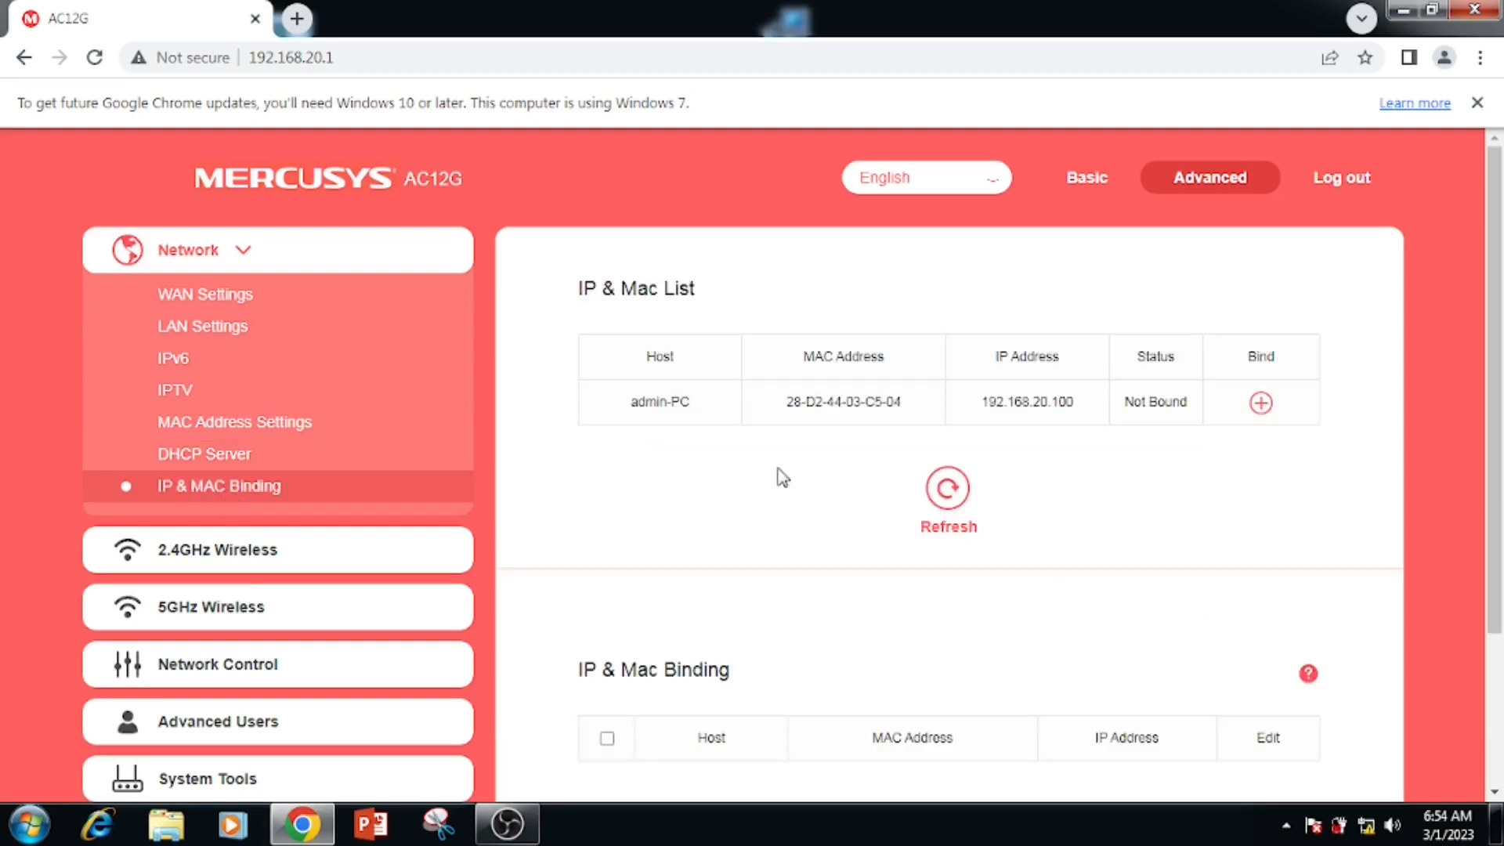
left_click(1259, 403)
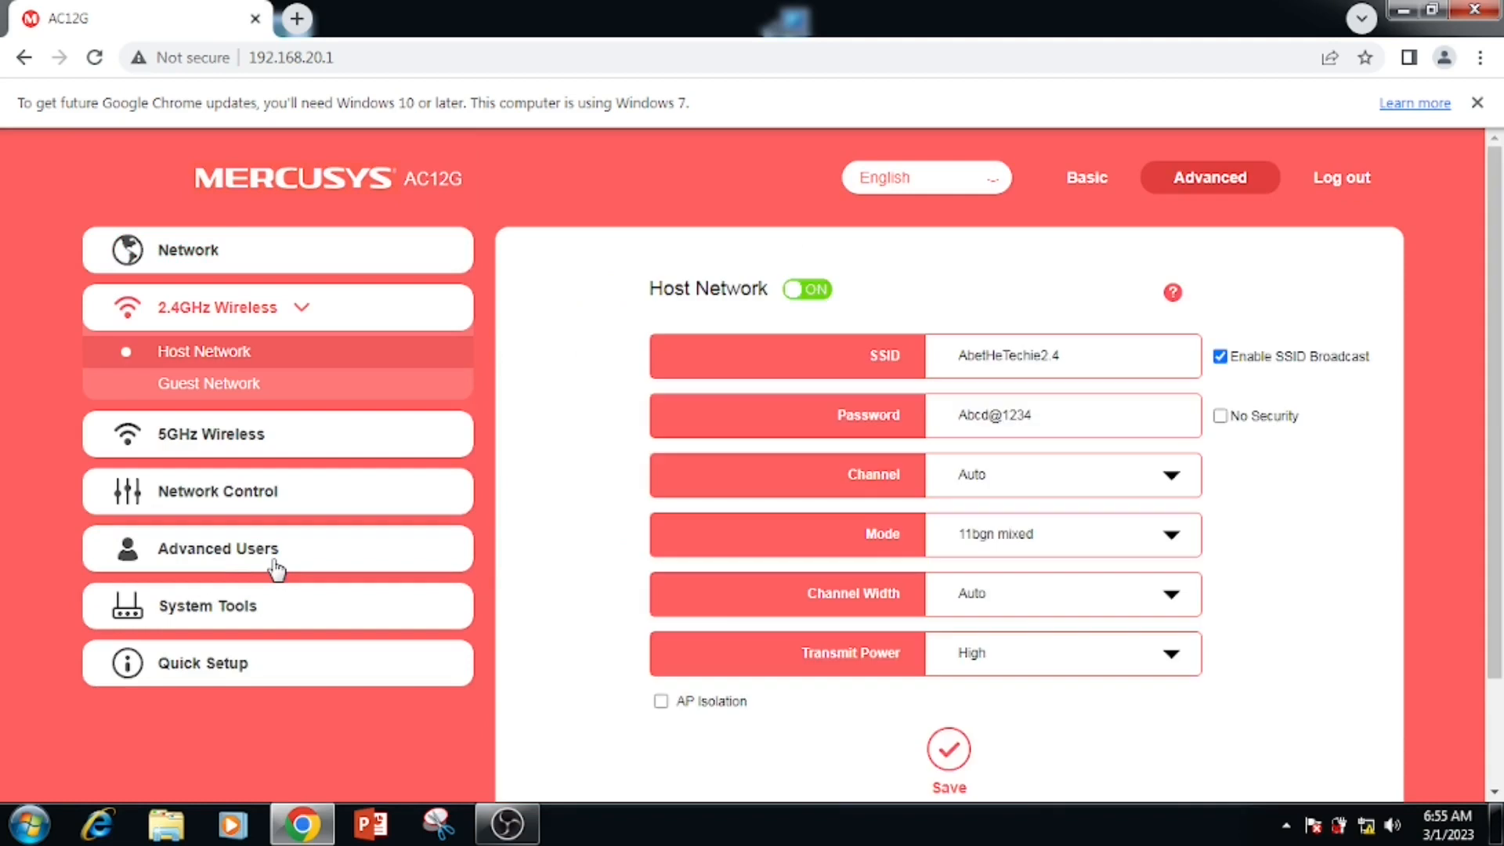
mouse_move(241, 274)
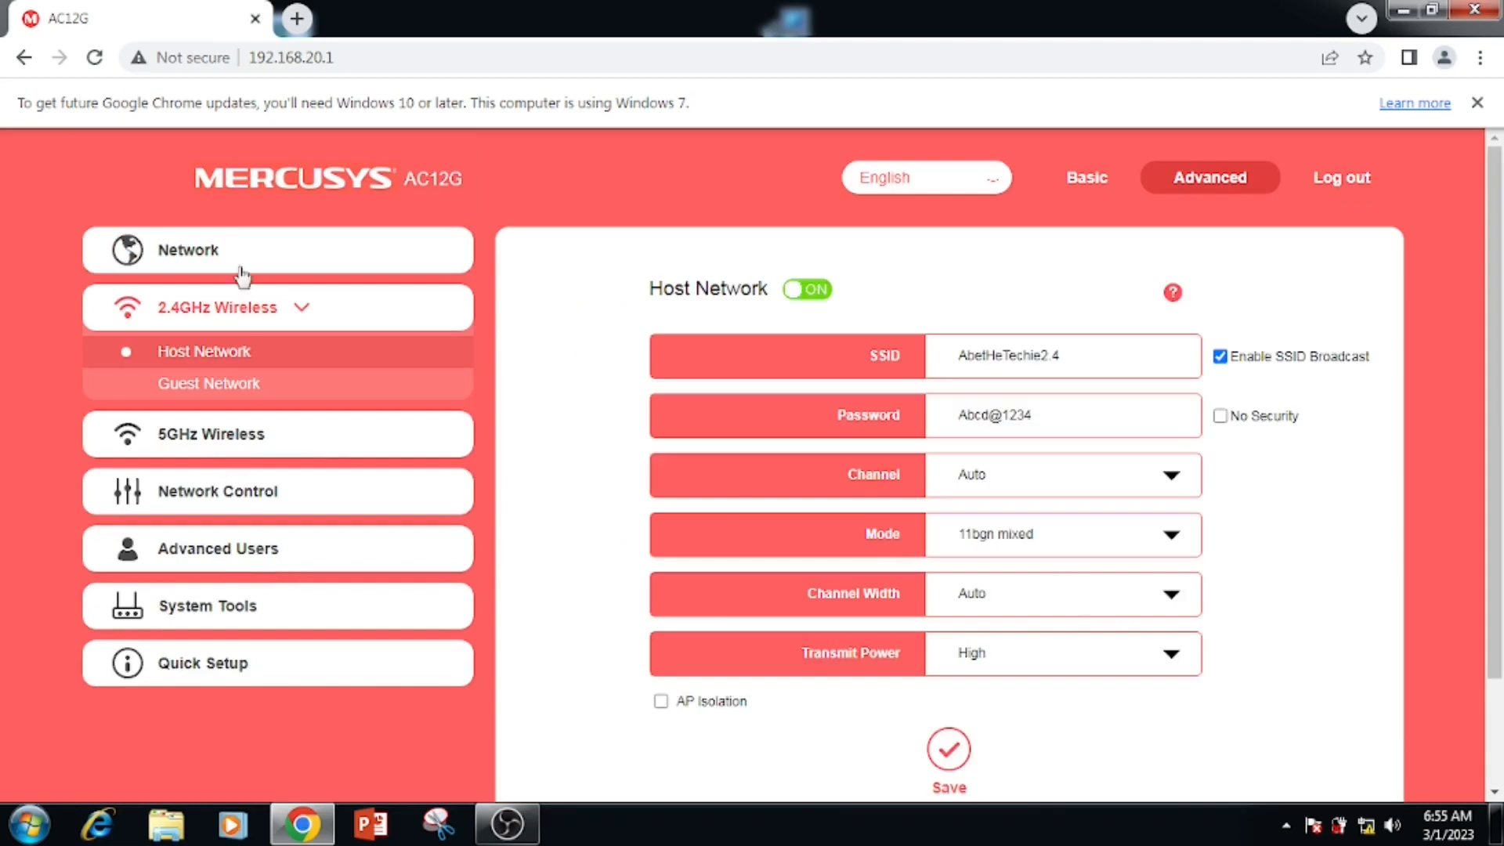
mouse_move(278, 270)
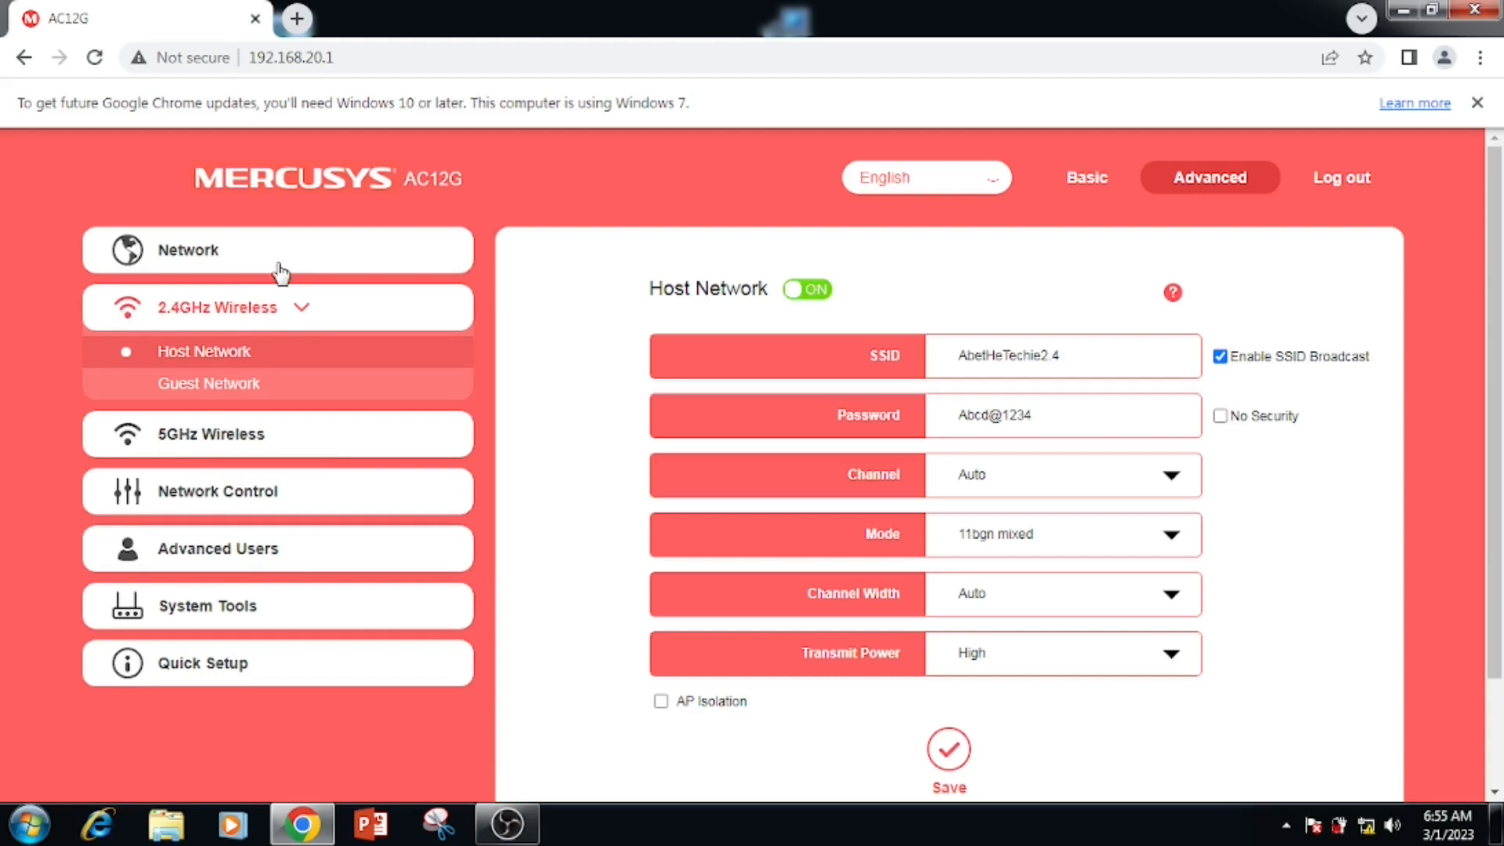
mouse_move(226, 566)
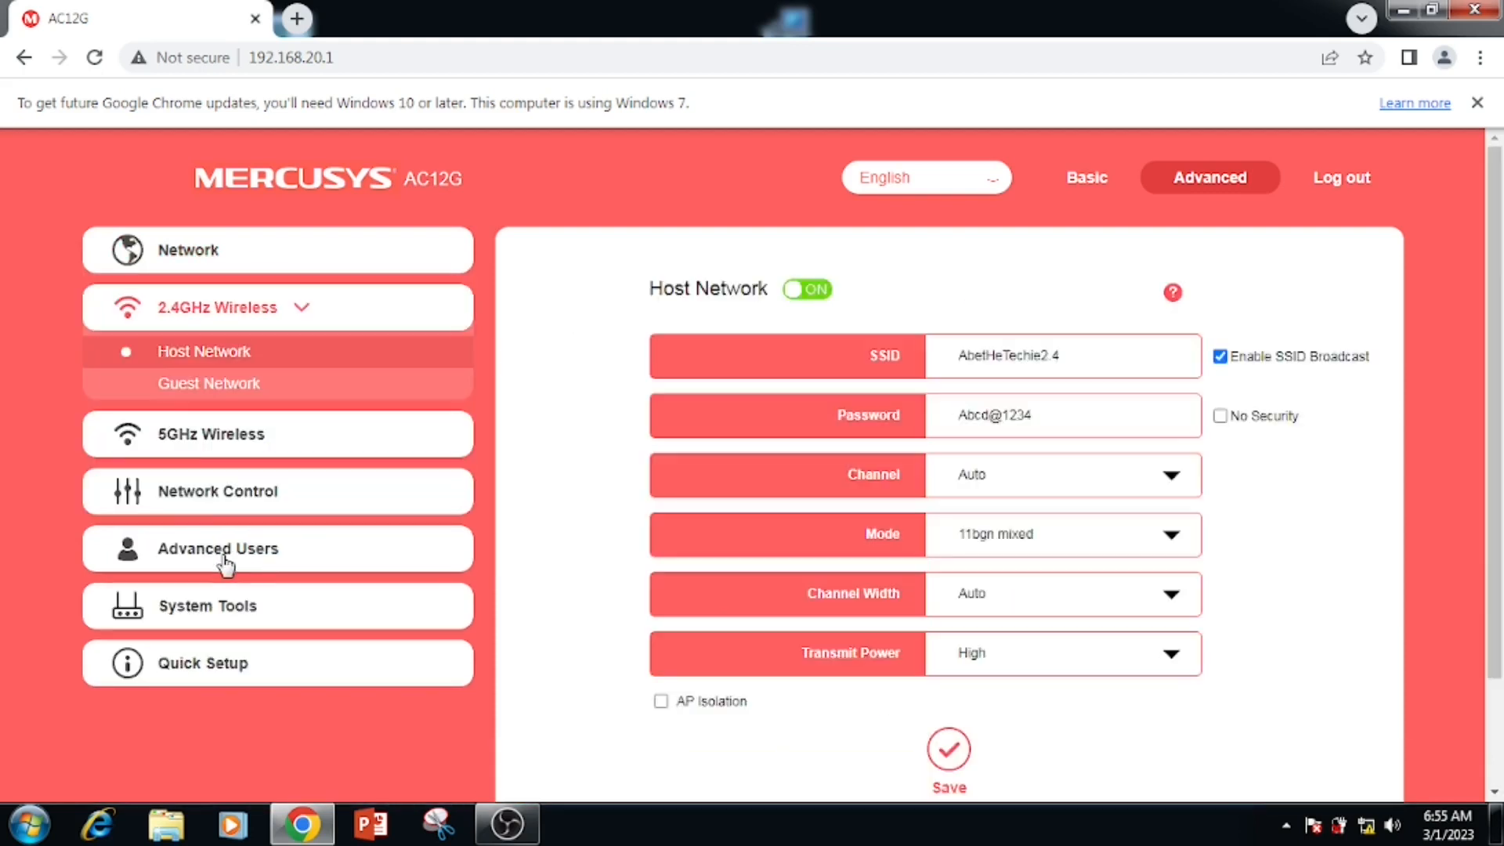
mouse_move(6, 229)
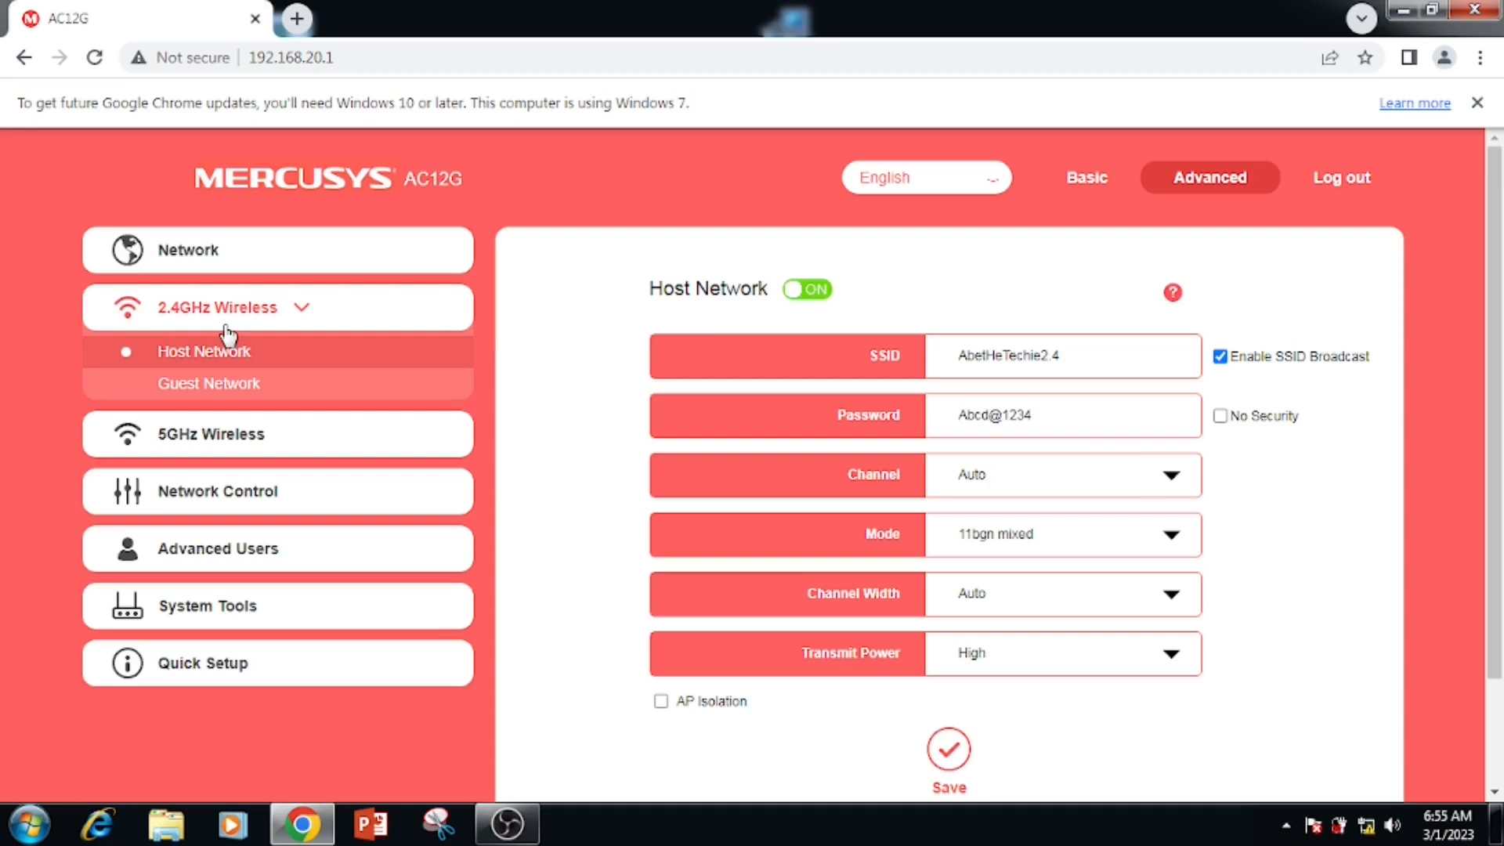
mouse_move(1046, 604)
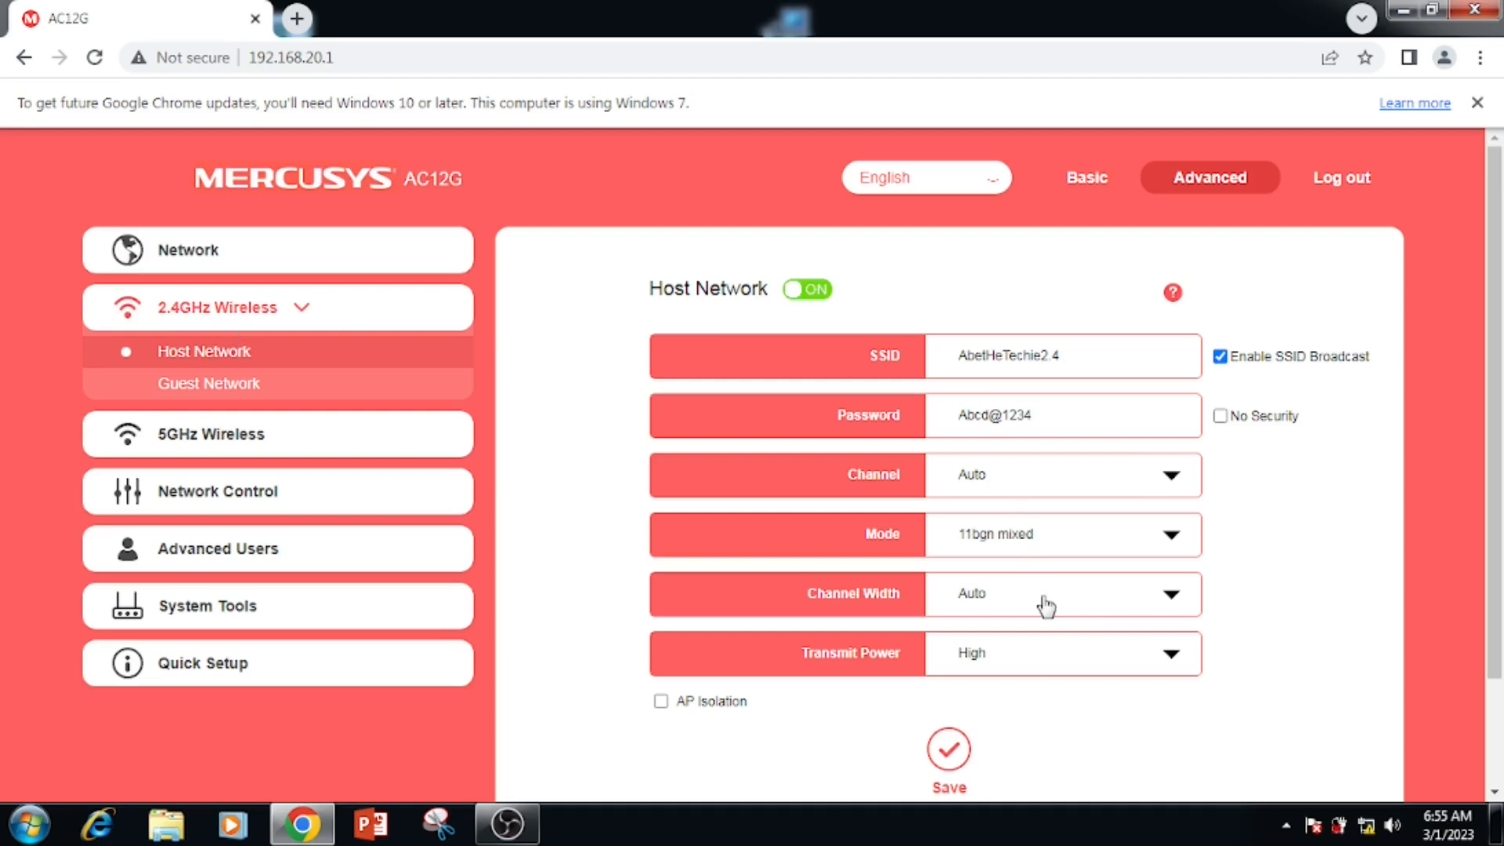
mouse_move(1043, 607)
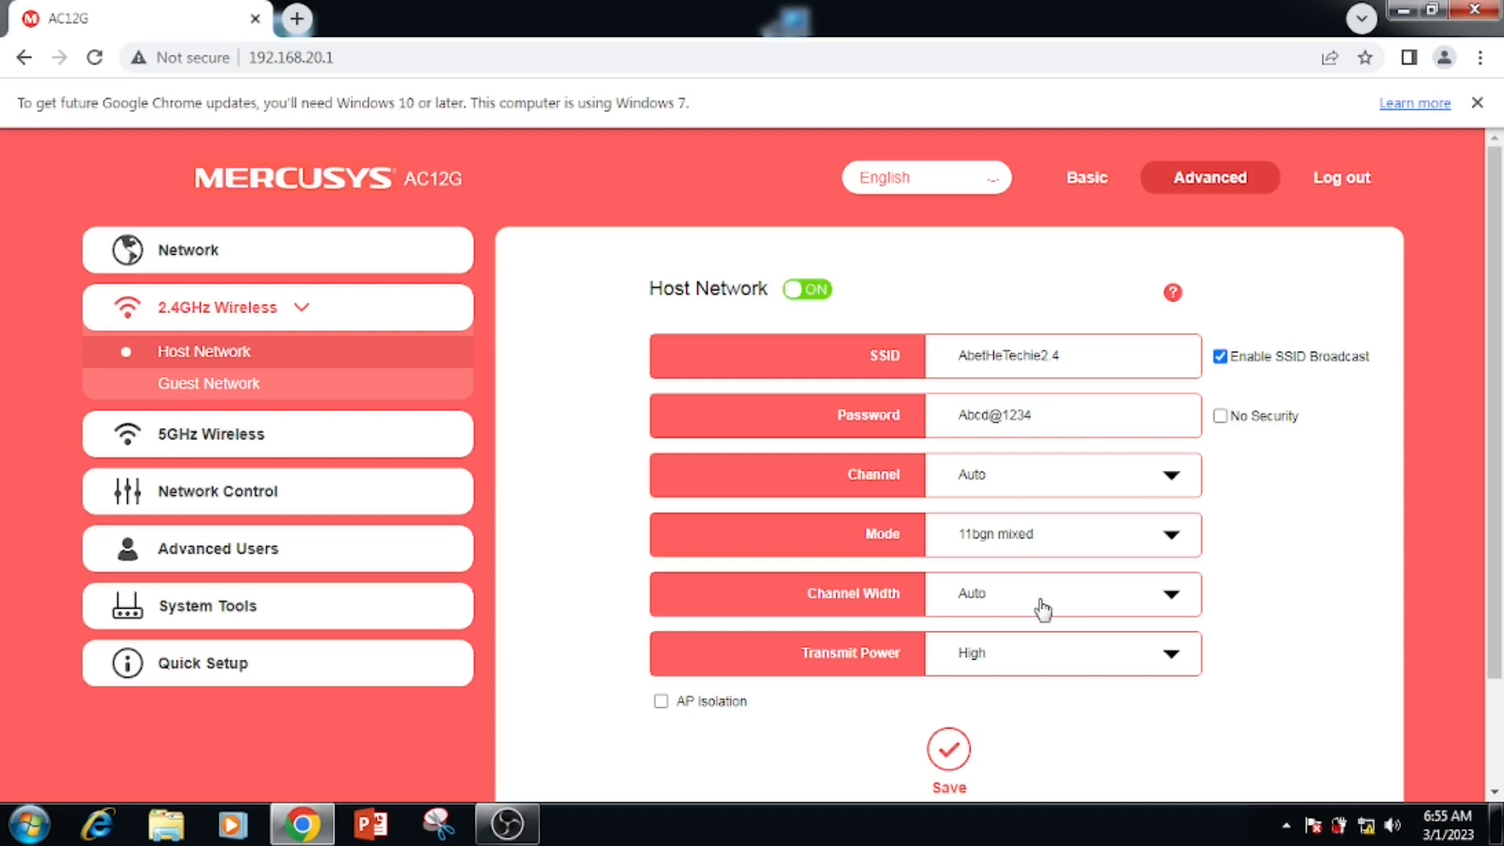
mouse_move(1034, 616)
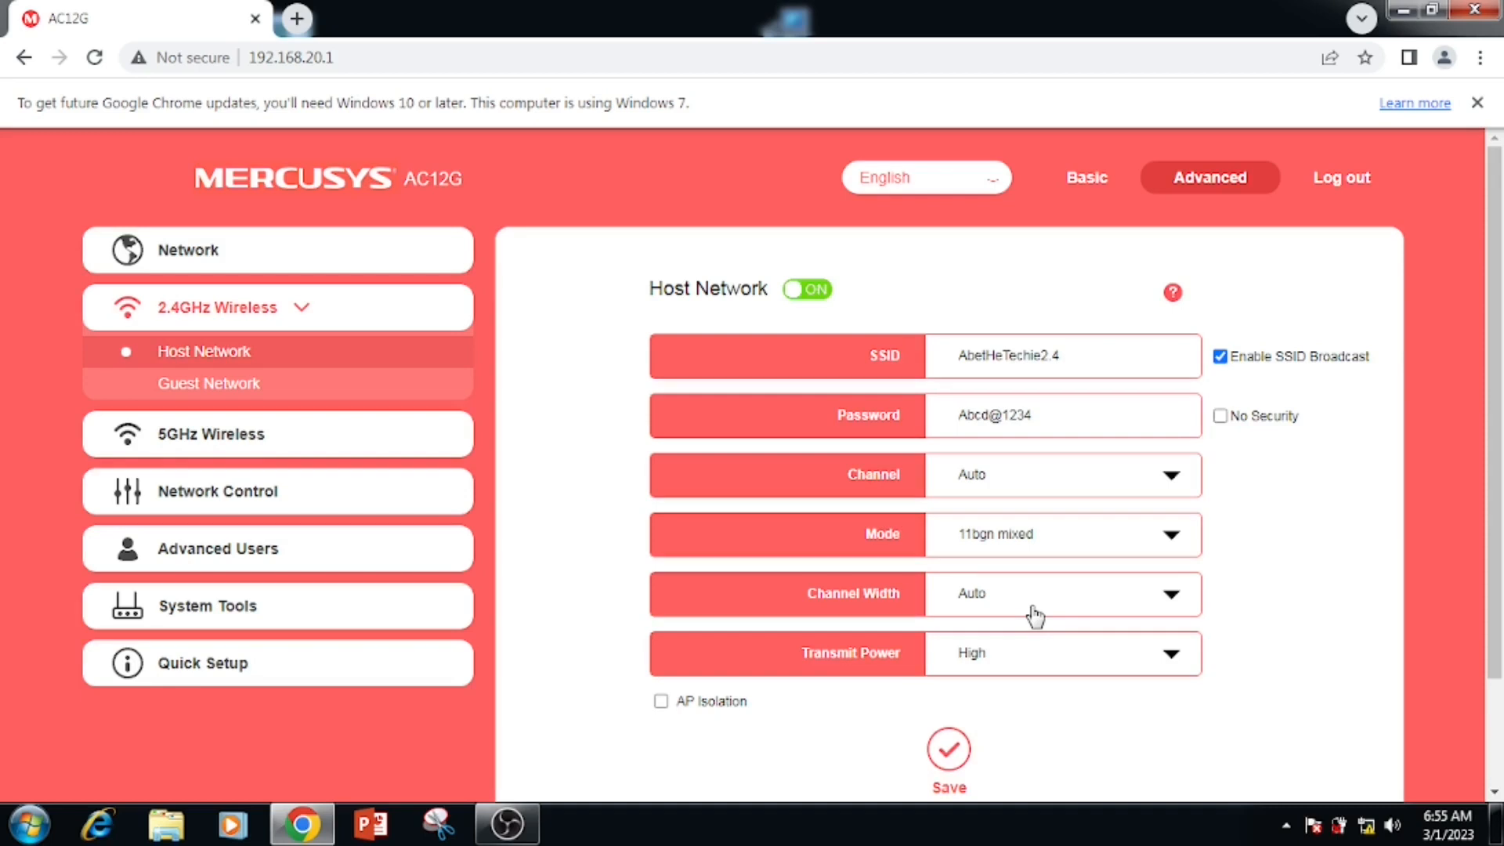
mouse_move(1032, 617)
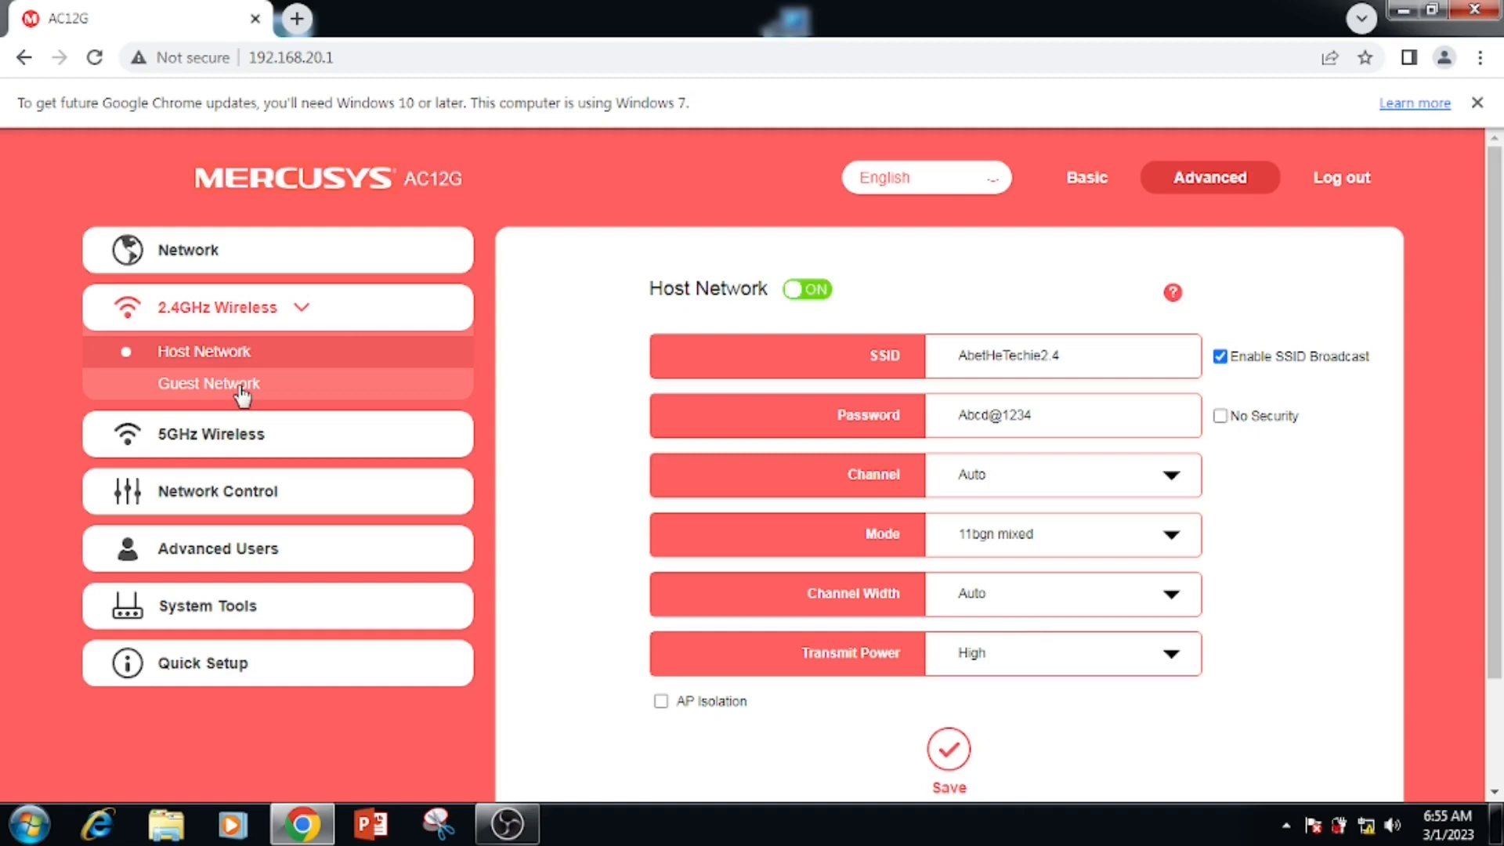
Turn on the 2.4GHz guest network with SSID TechieGuest and a password.
left_click(208, 382)
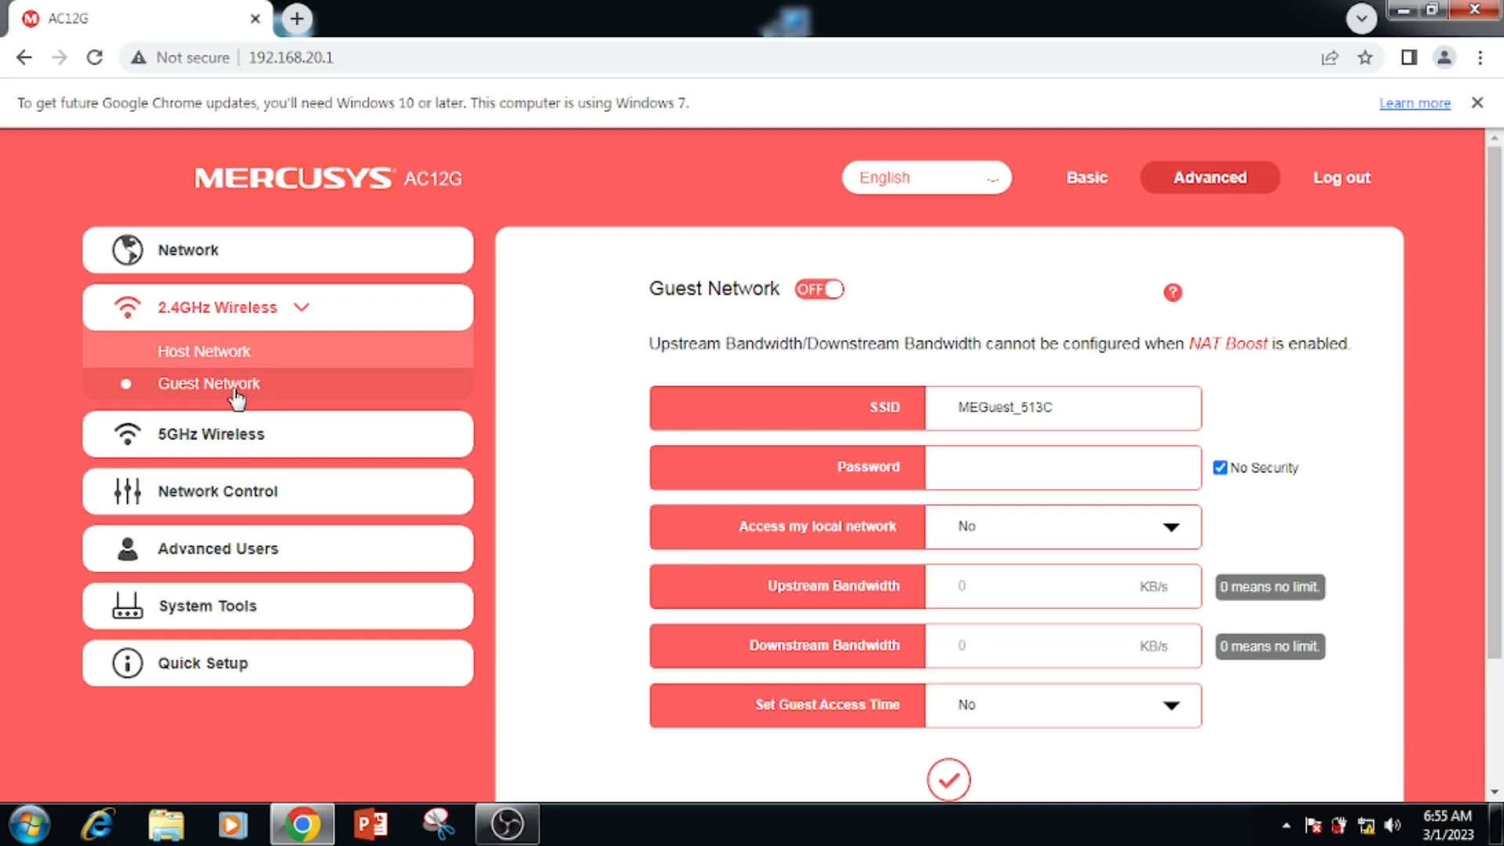
mouse_move(453, 334)
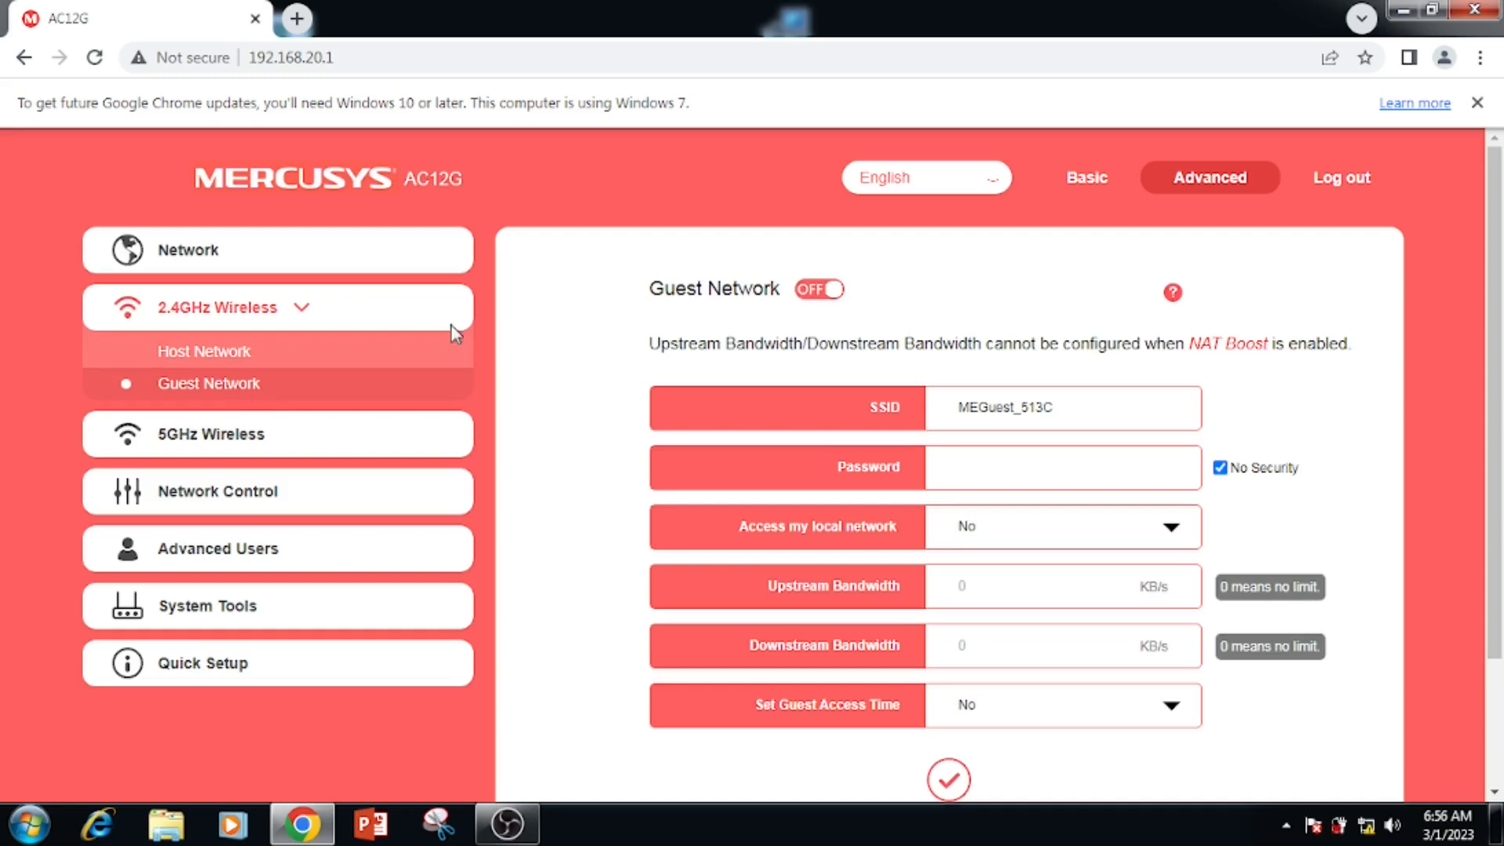
left_click(817, 288)
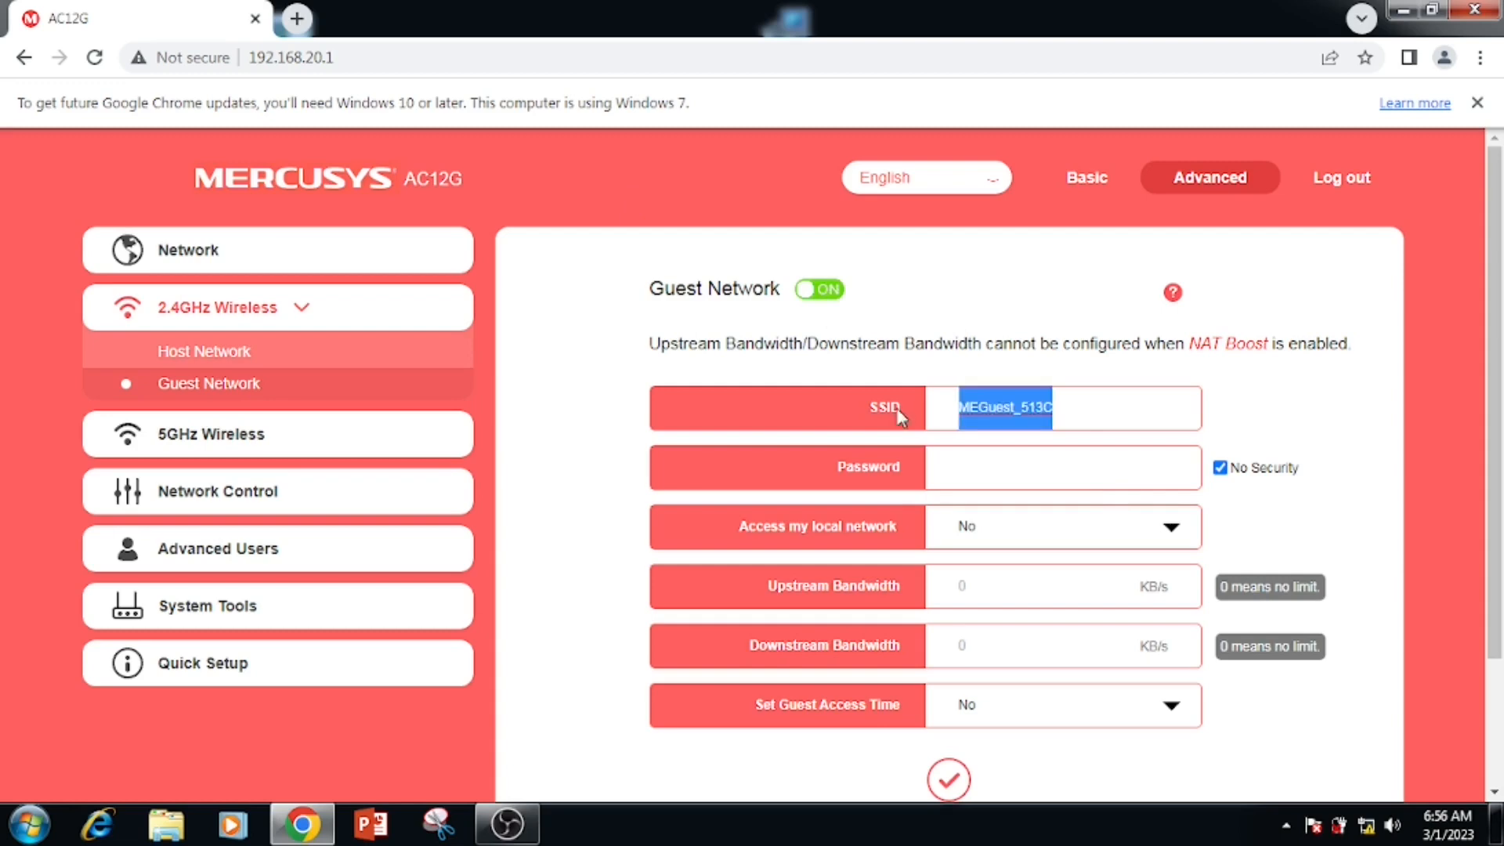
type("T")
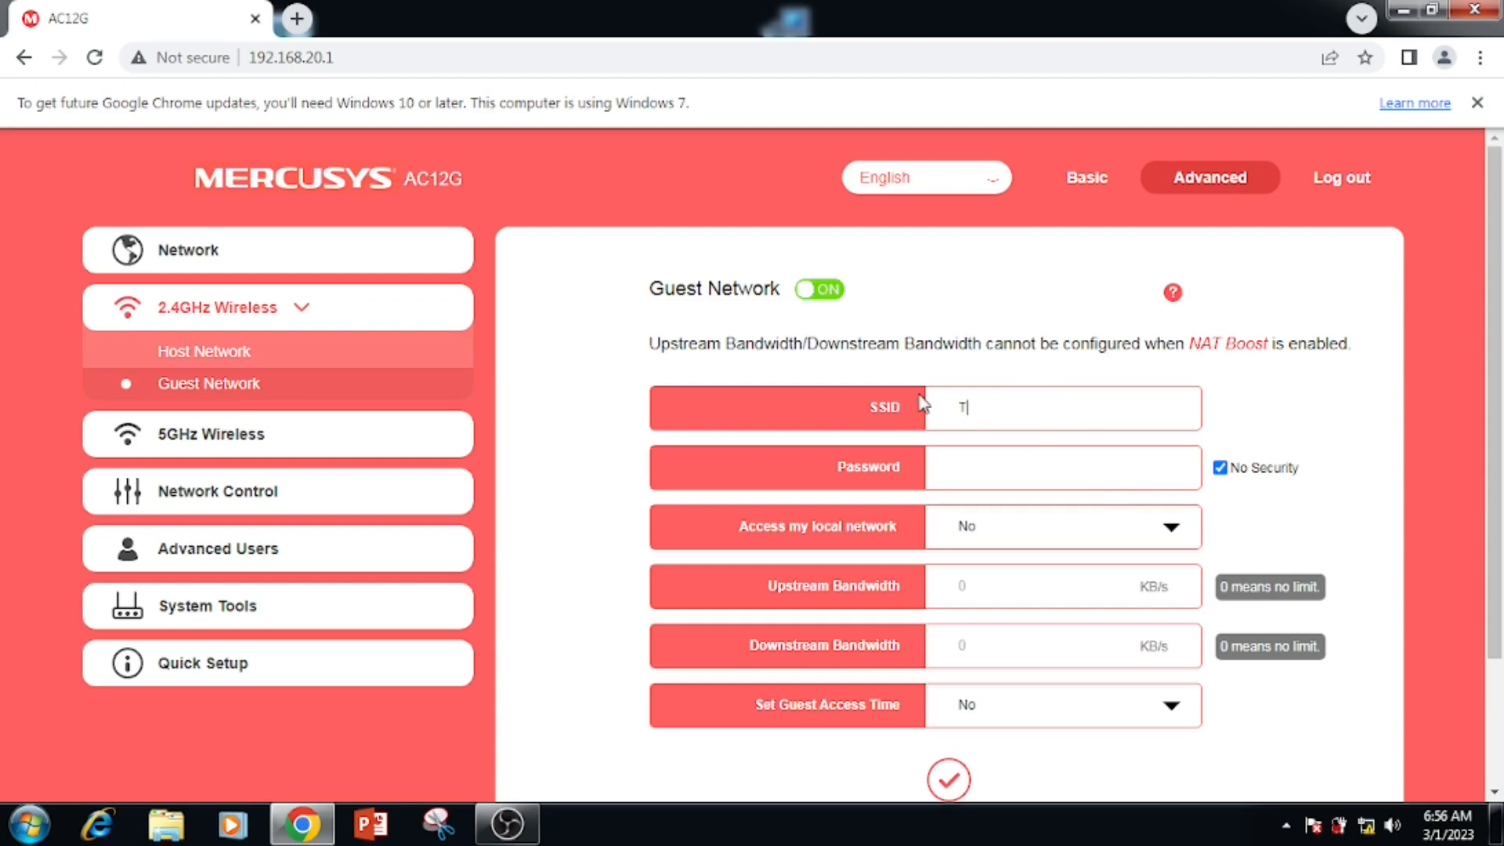
type("echieGuest")
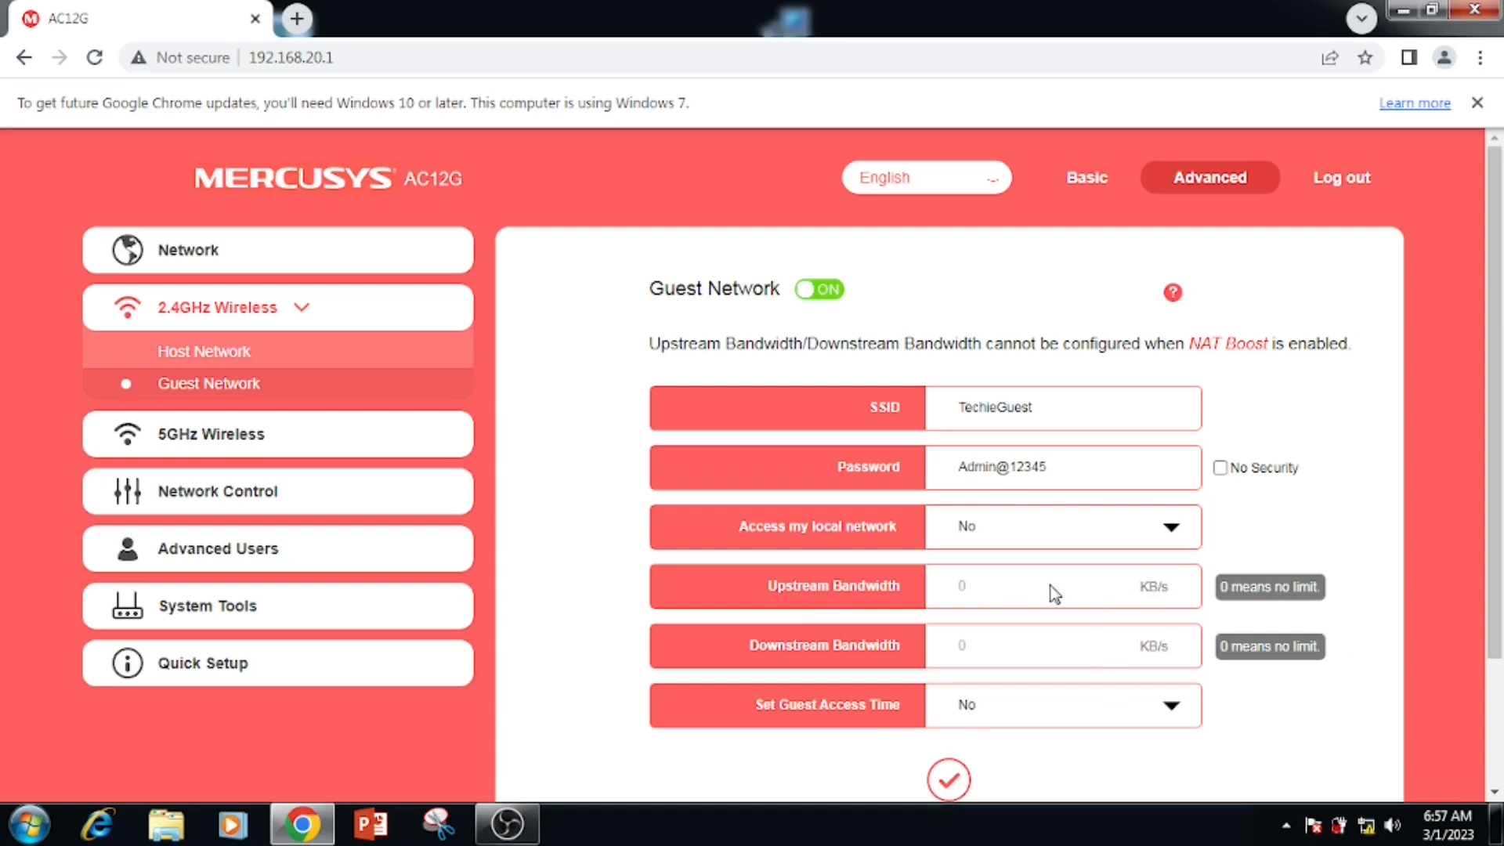
mouse_move(1010, 730)
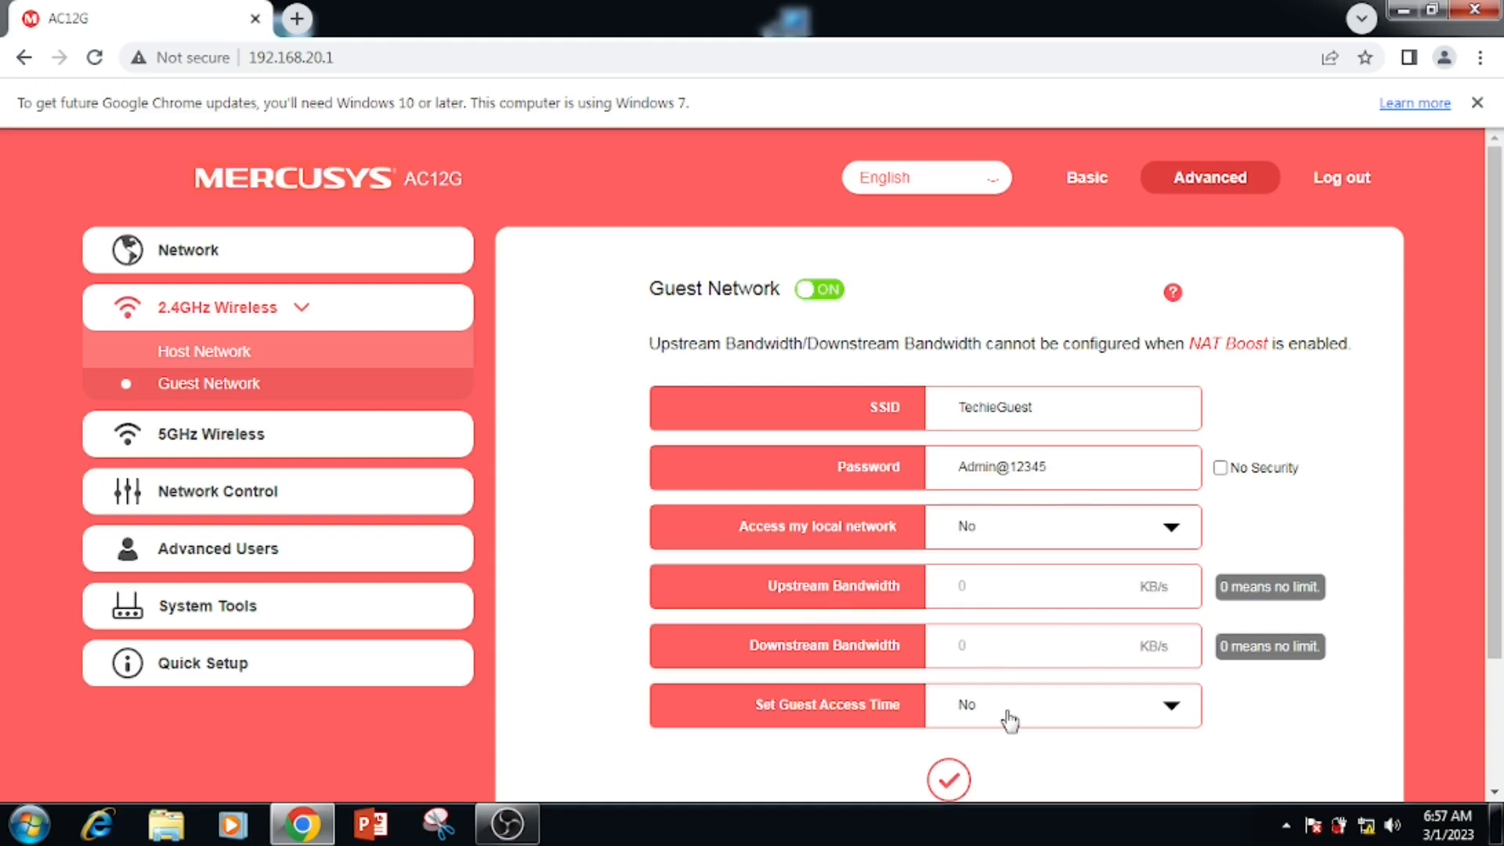
scroll("down", 3)
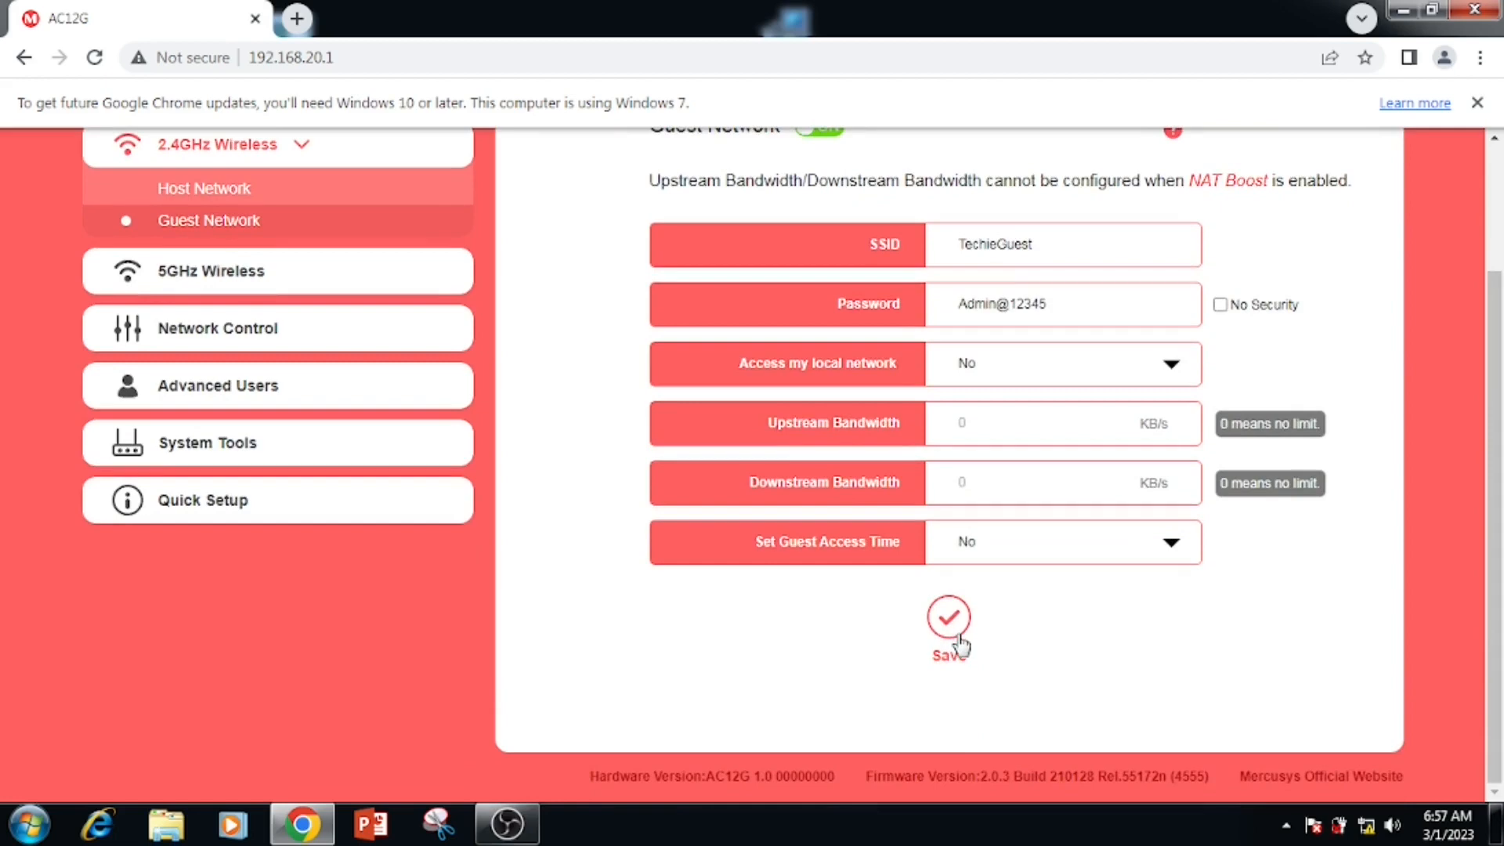
Save the guest network and confirm TechieGuest appears in the wireless list.
left_click(949, 619)
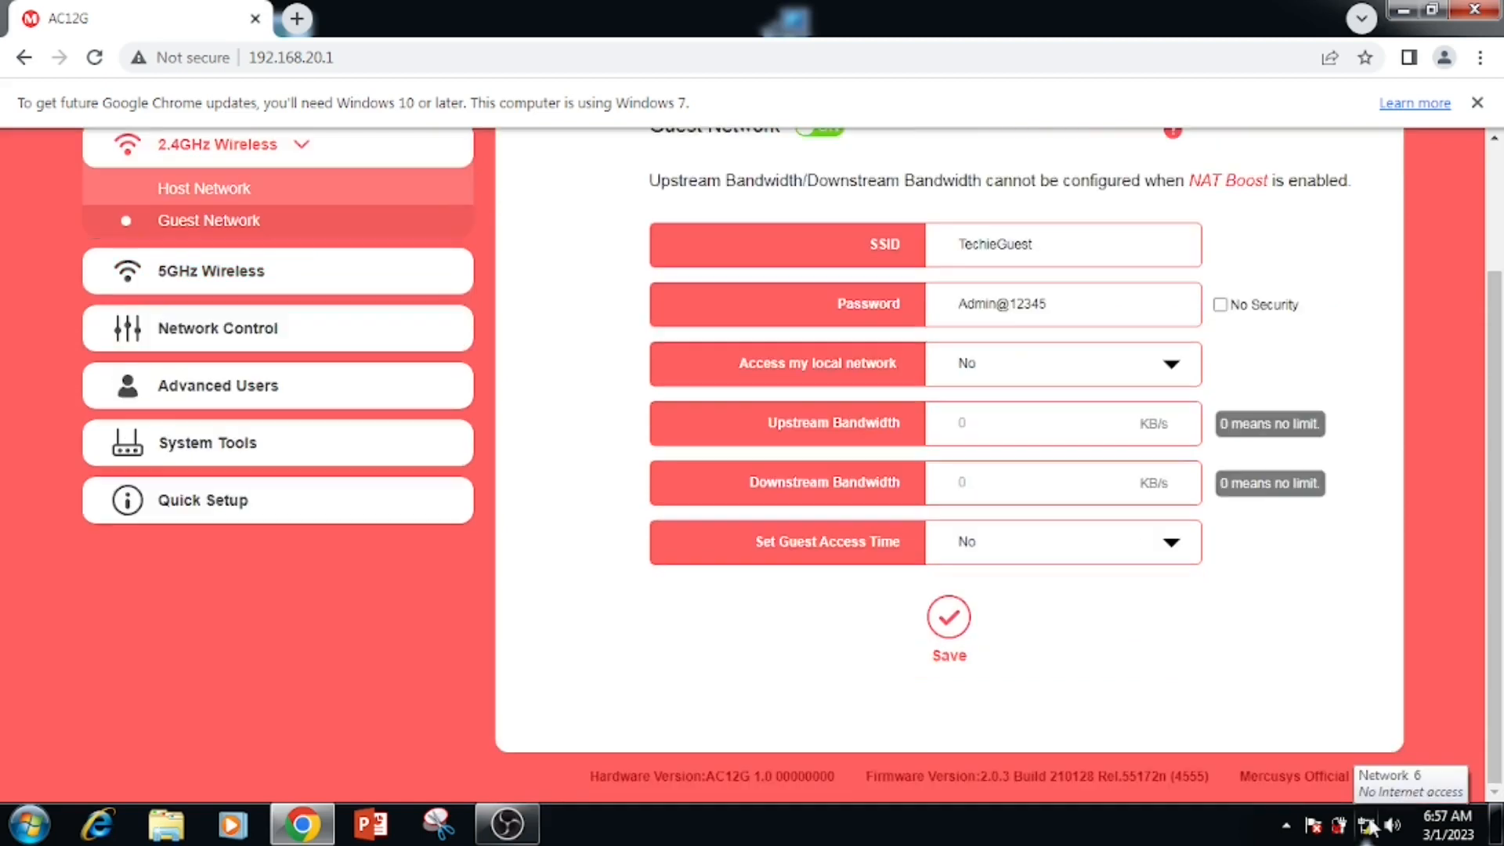
left_click(1360, 822)
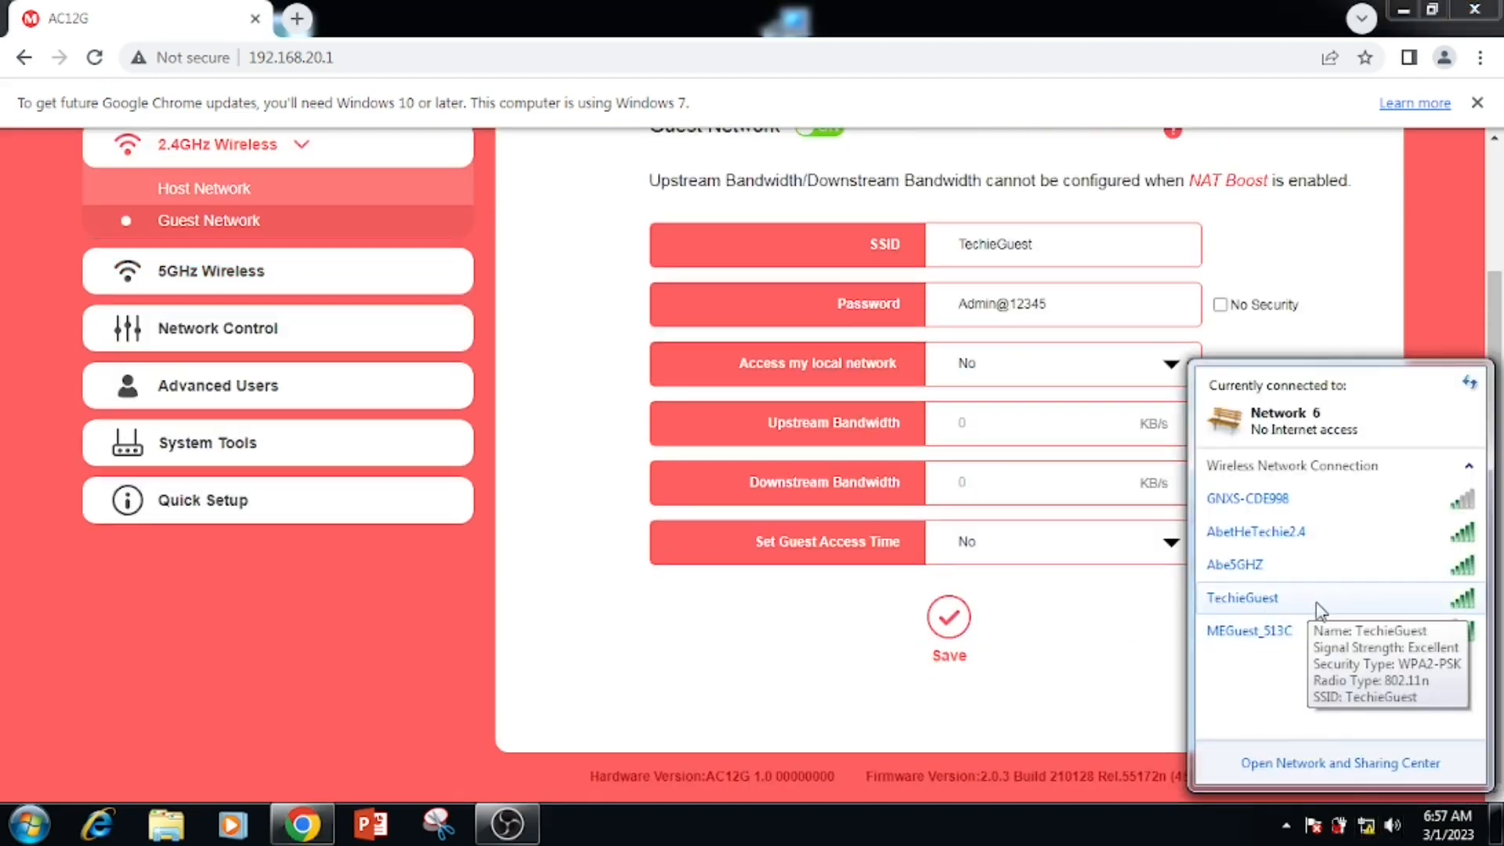
mouse_move(310, 243)
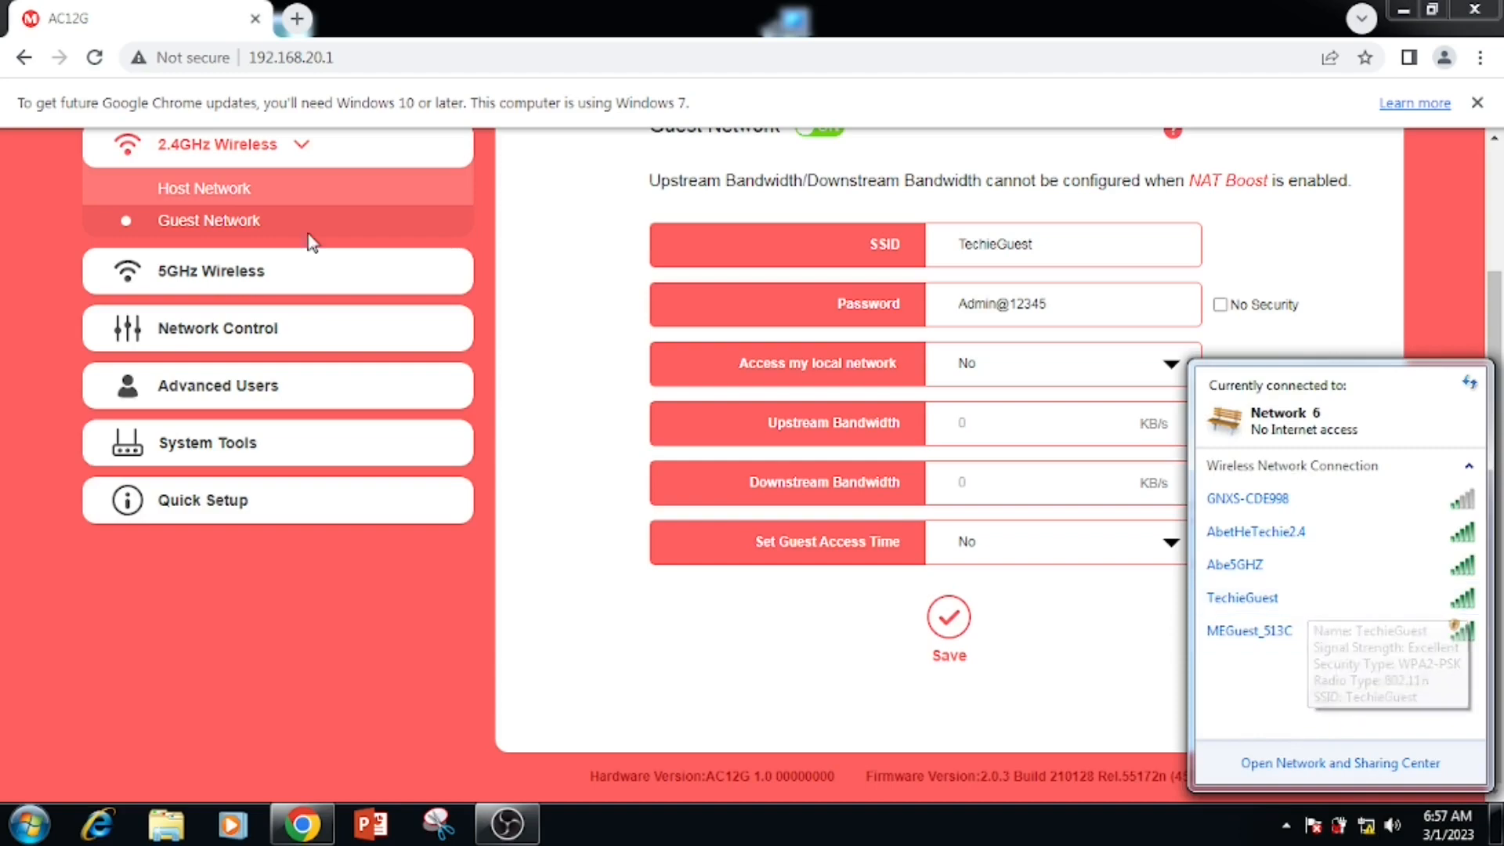